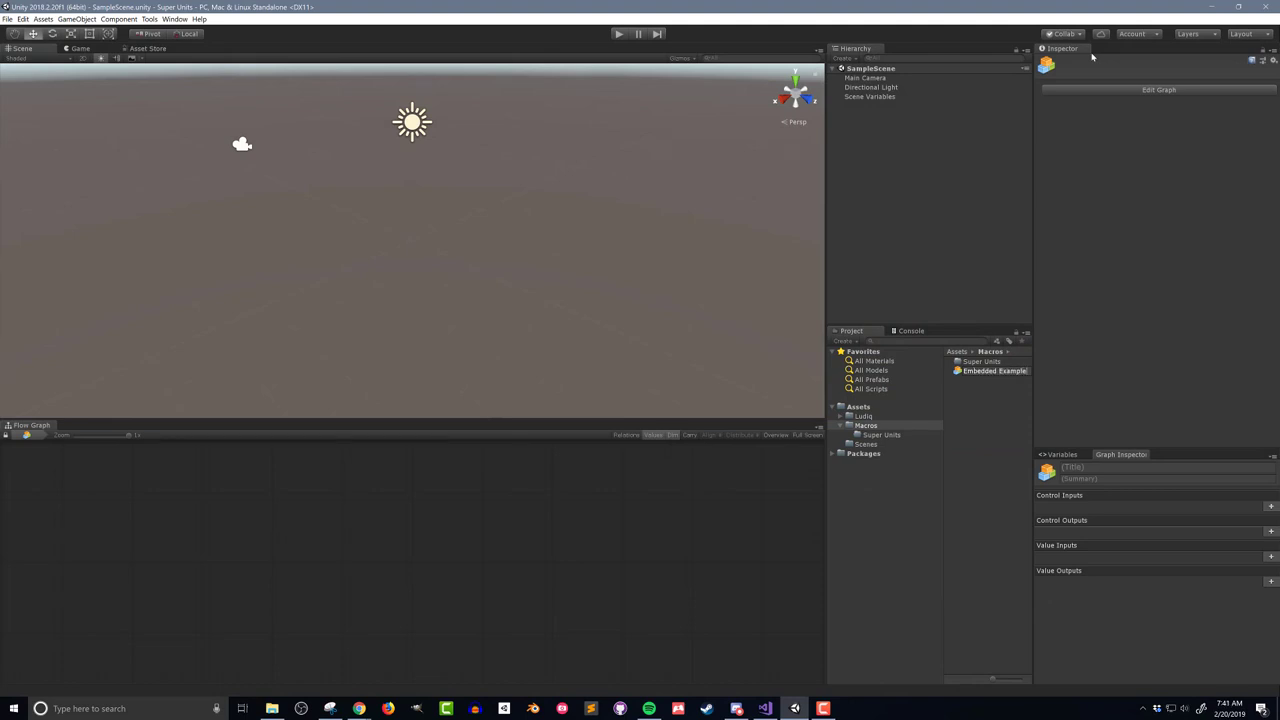
Step: Add an embedded Super Unit to the Embedded Example graph and move its Output unit right
{"action": "left_click", "coordinate": [989, 371]}
{"action": "type", "text": "super unit"}
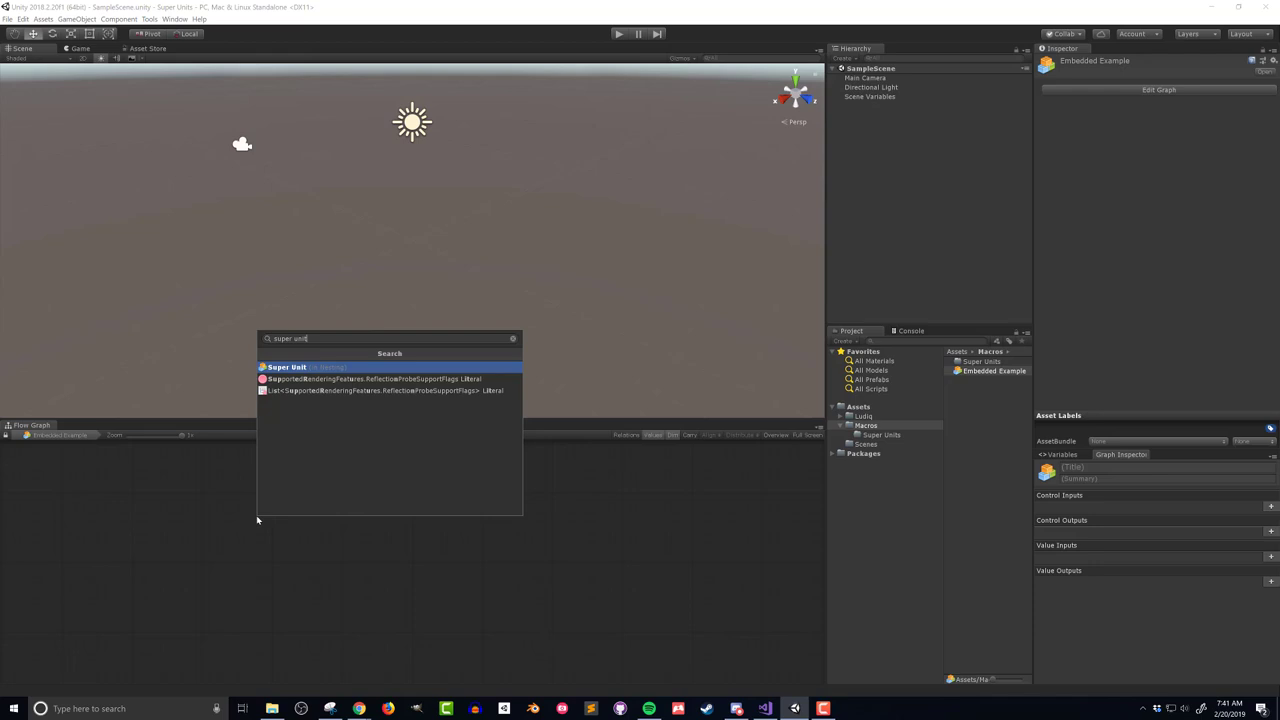
{"action": "left_click", "coordinate": [287, 367]}
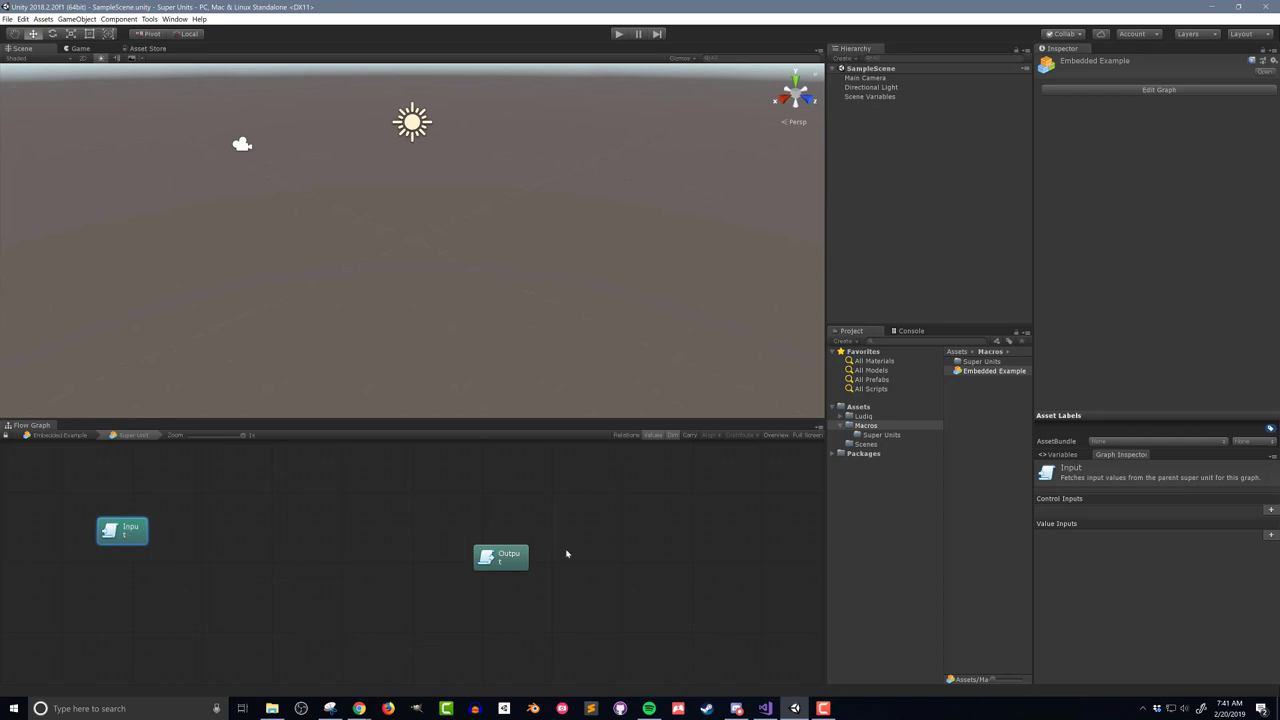
{"action": "left_click_drag", "start_coordinate": [500, 556], "coordinate": [705, 533]}
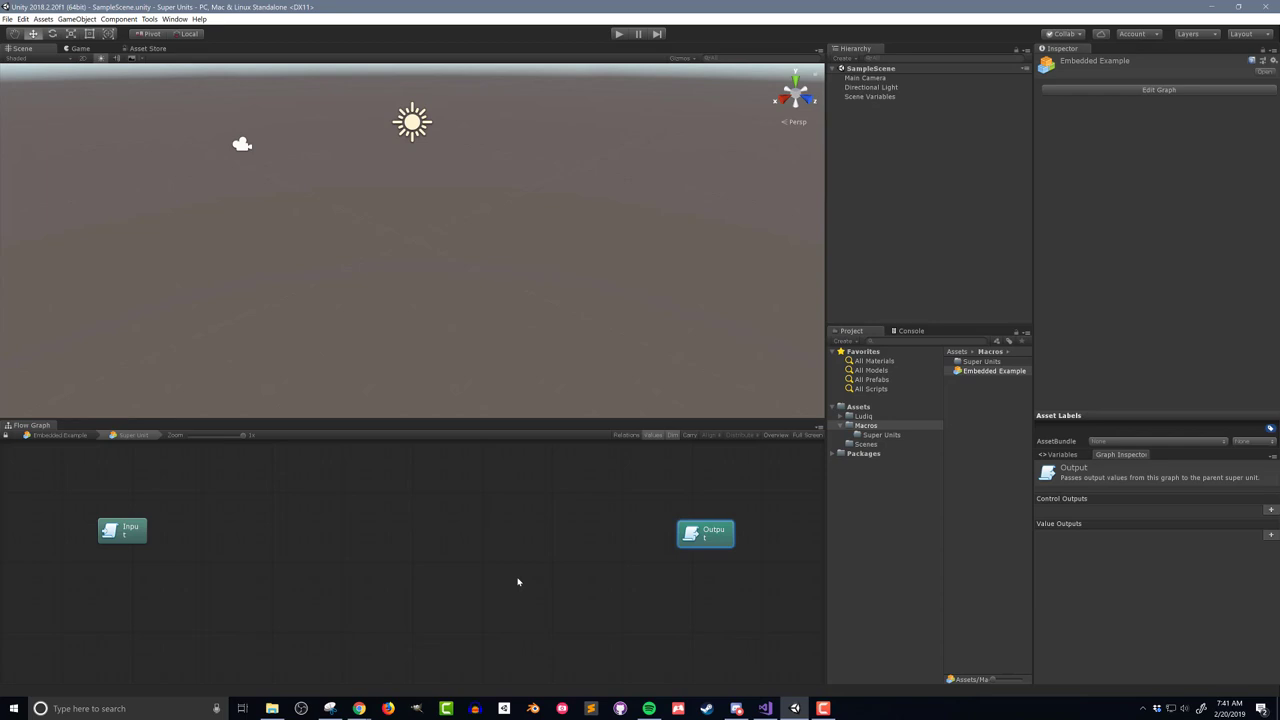
{"action": "mouse_move", "coordinate": [128, 469]}
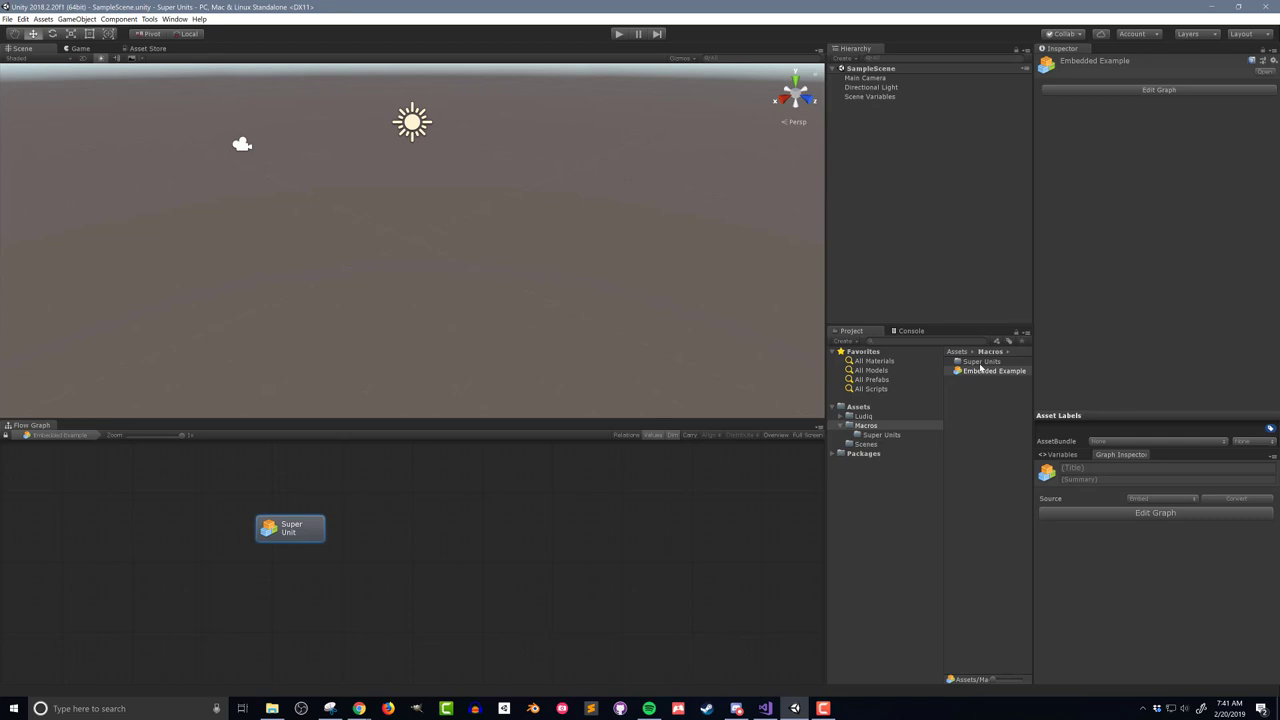
Step: Create the VectorComponentAdd flow macro in the Super Units folder and open its graph
{"action": "left_click", "coordinate": [986, 361]}
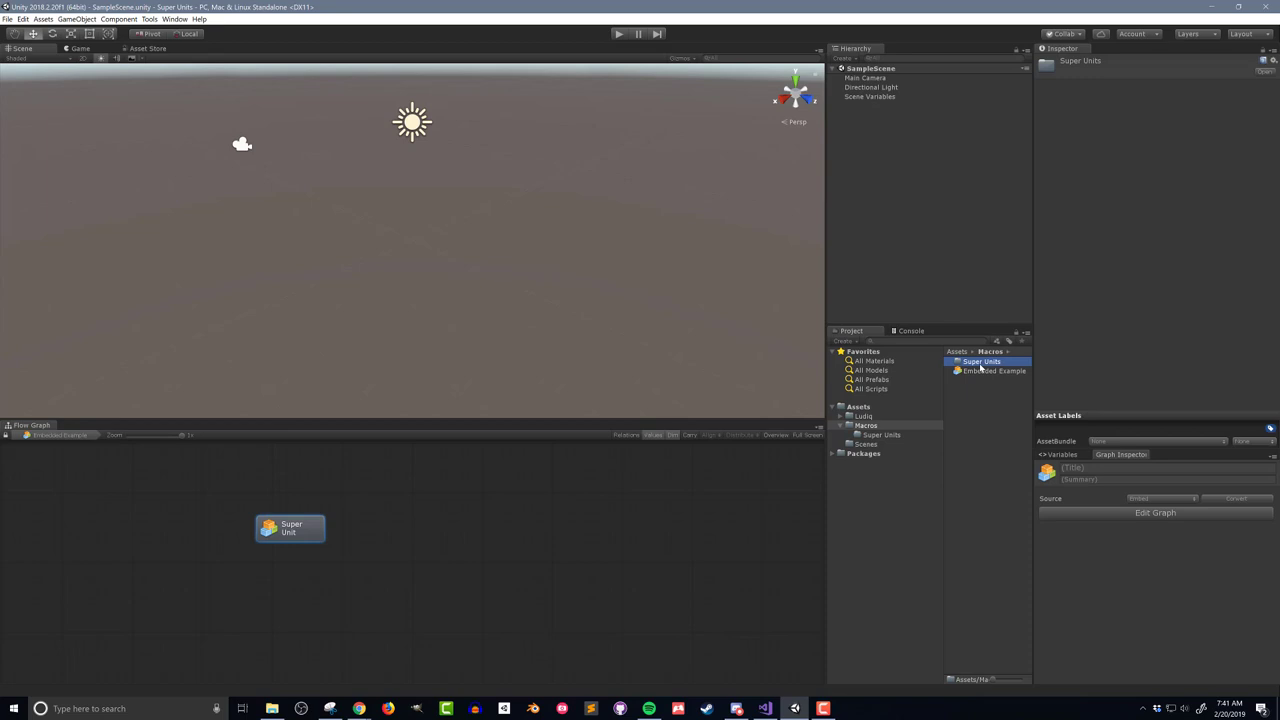
{"action": "double_click", "coordinate": [972, 361]}
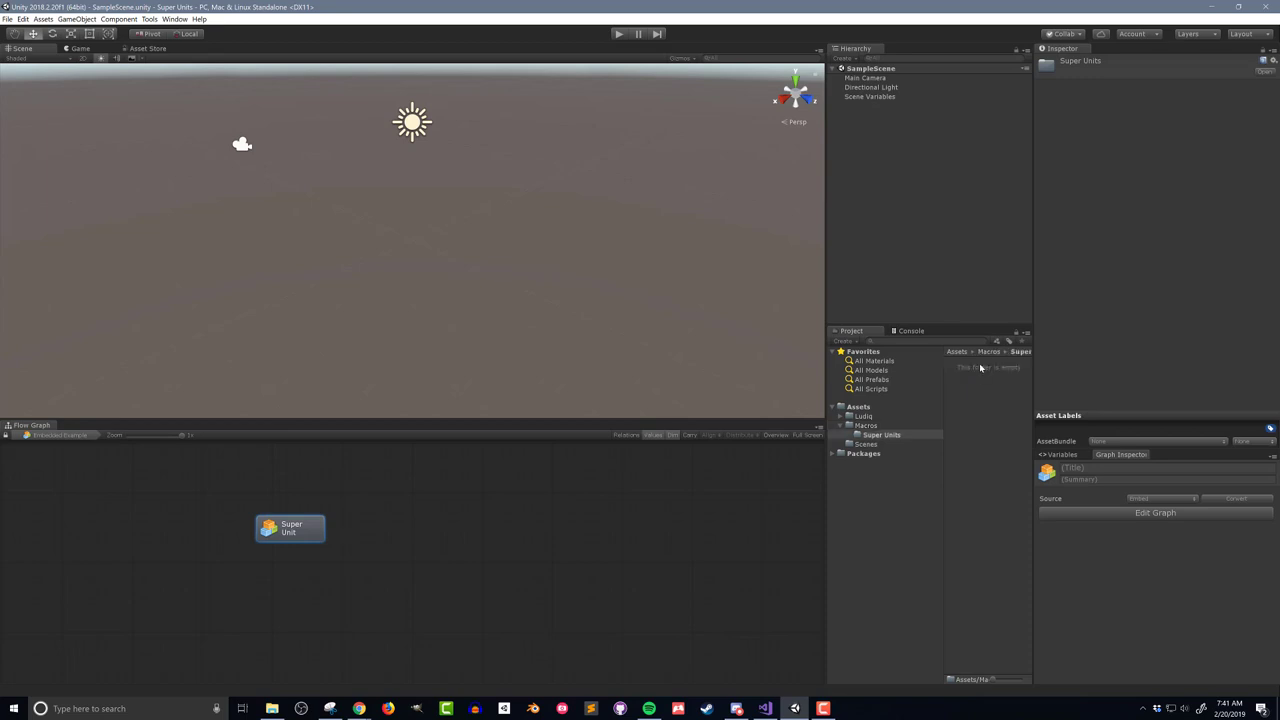
{"action": "mouse_move", "coordinate": [985, 393]}
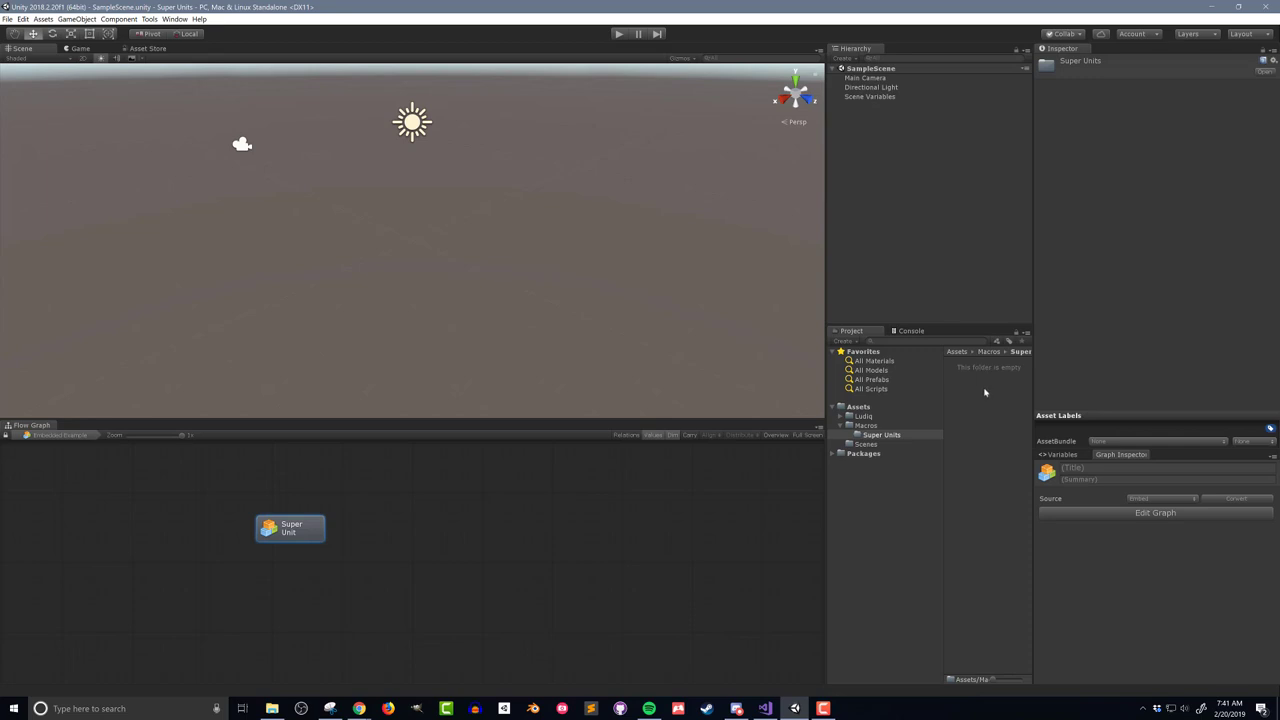
{"action": "mouse_move", "coordinate": [971, 394]}
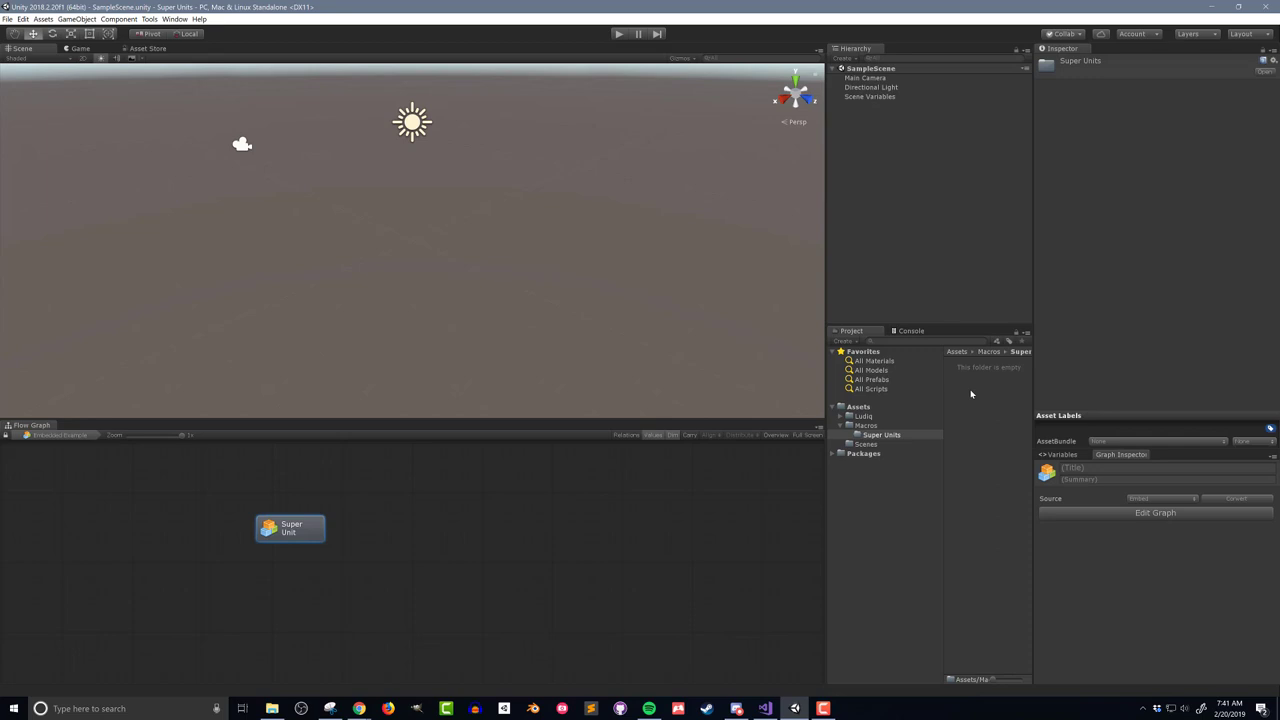
{"action": "right_click", "coordinate": [971, 394]}
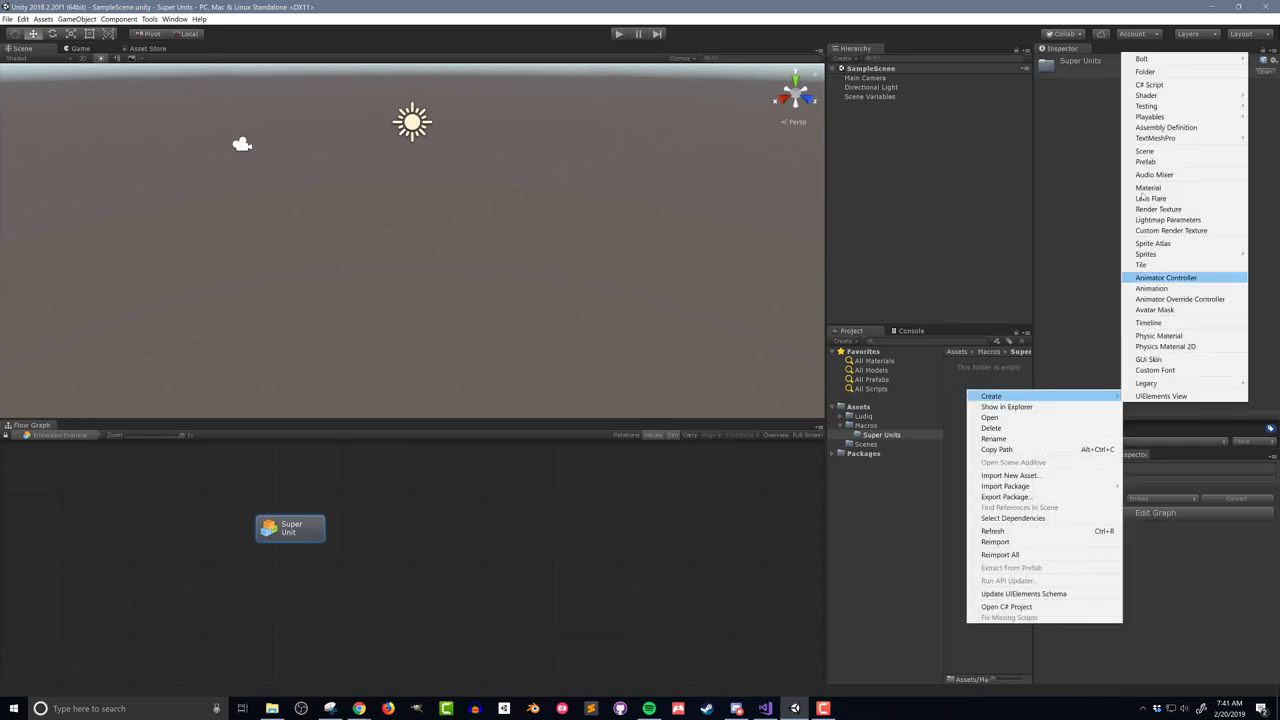
{"action": "mouse_move", "coordinate": [1142, 58]}
{"action": "type", "text": "VectorComponent"}
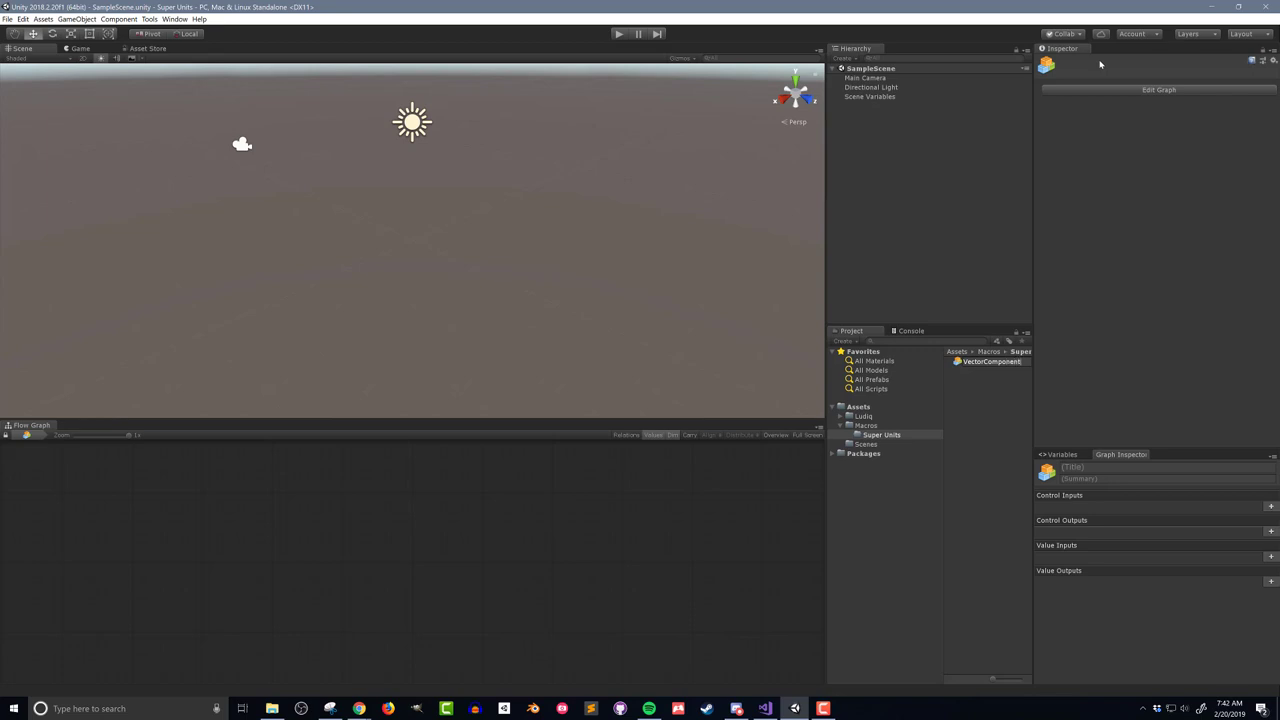
{"action": "left_click", "coordinate": [991, 362]}
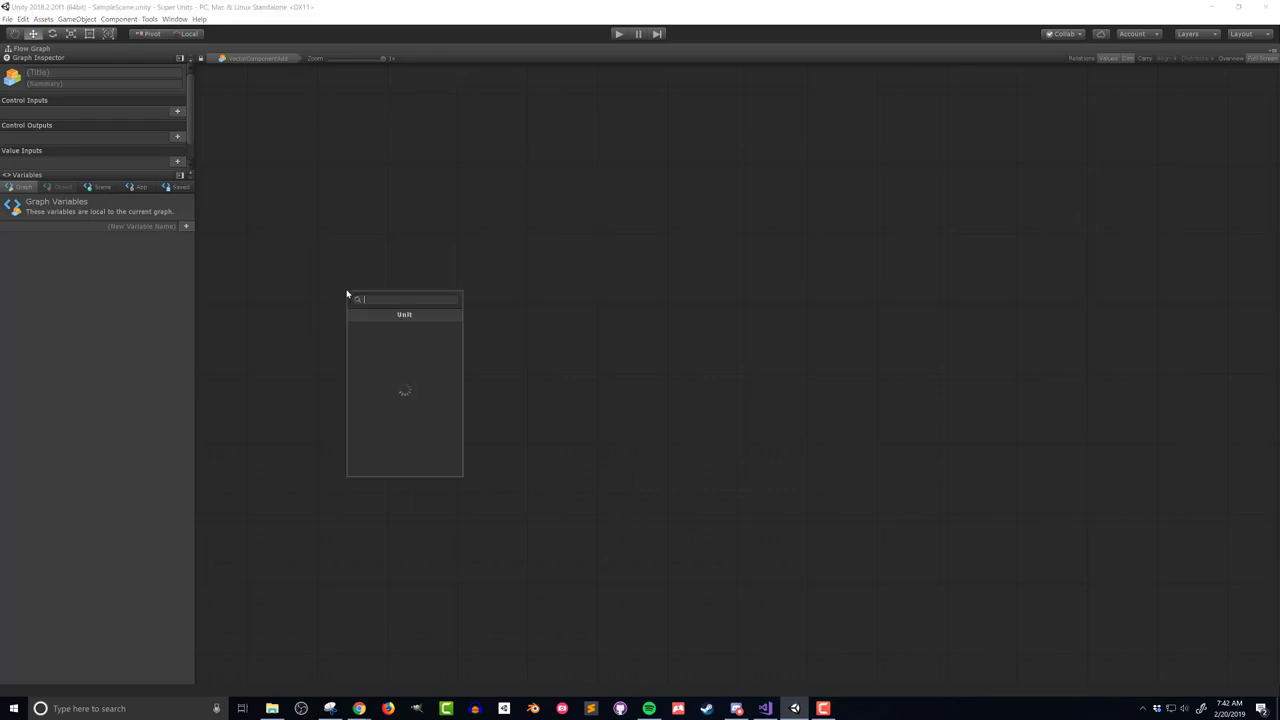
Step: Add Input and Output units to the VectorComponentAdd graph
{"action": "type", "text": "Input"}
{"action": "type", "text": "output"}
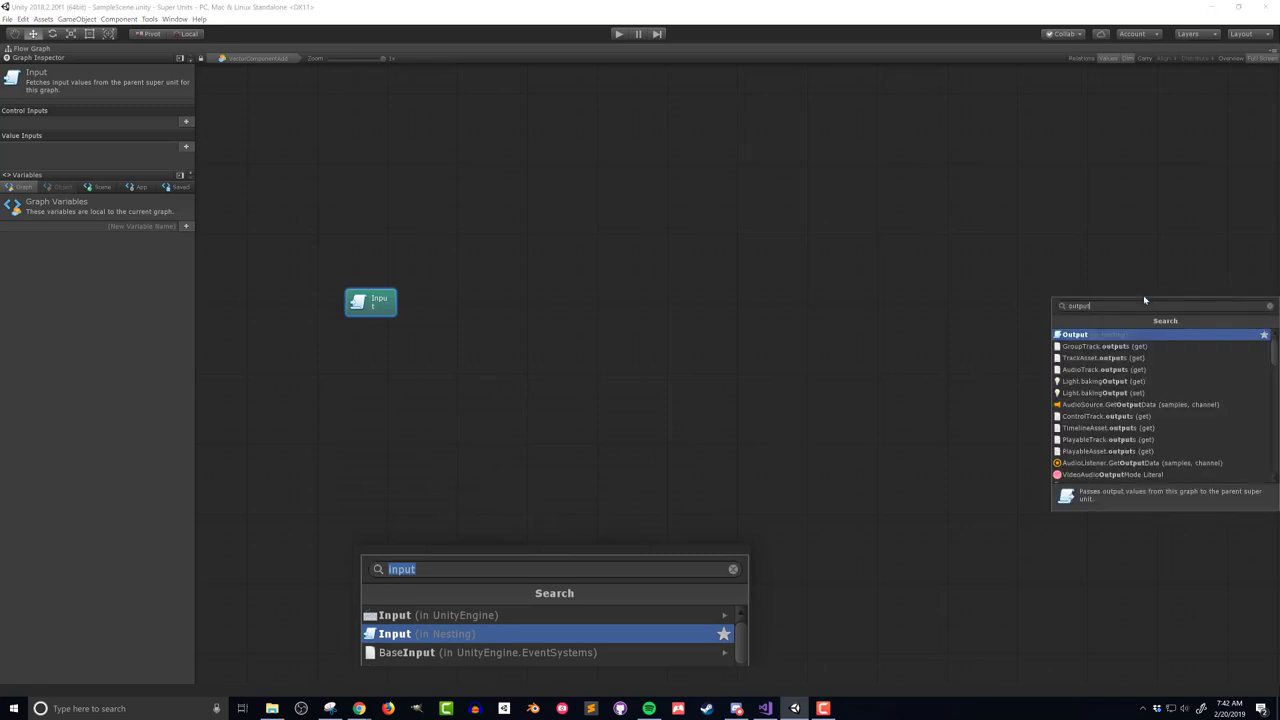
{"action": "left_click", "coordinate": [1084, 331]}
{"action": "type", "text": "Enter"}
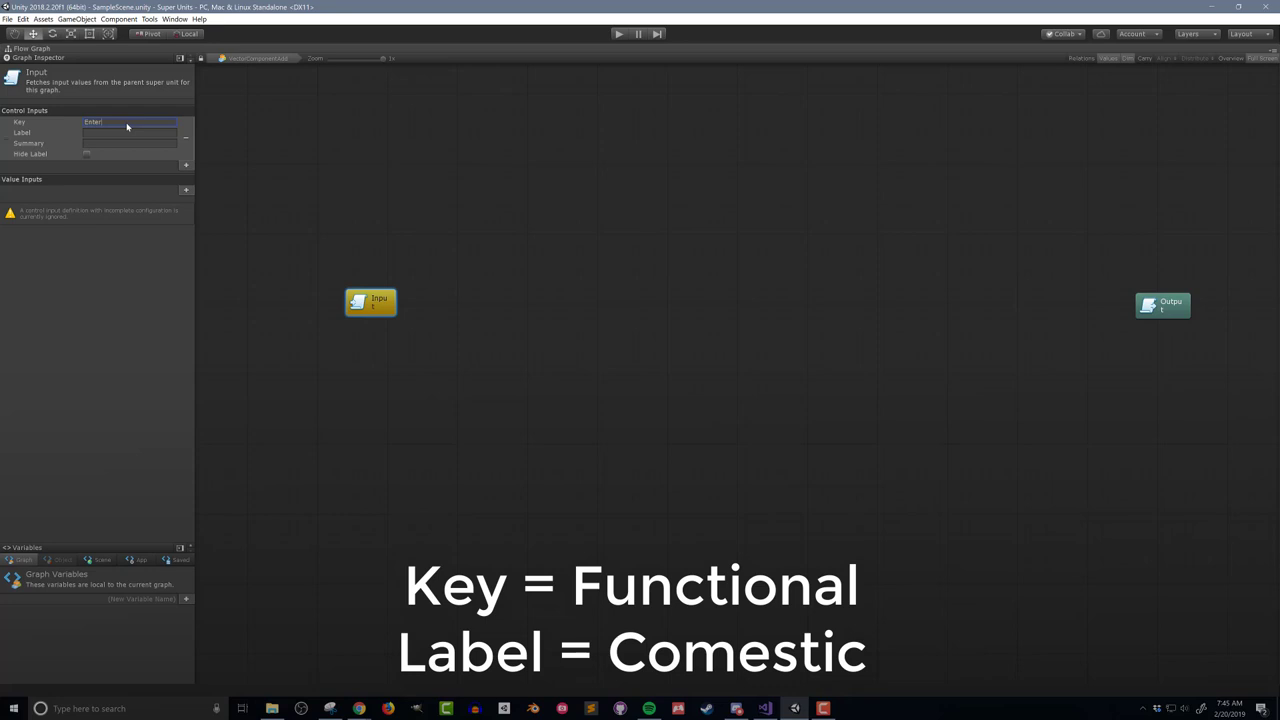
{"action": "mouse_move", "coordinate": [122, 129]}
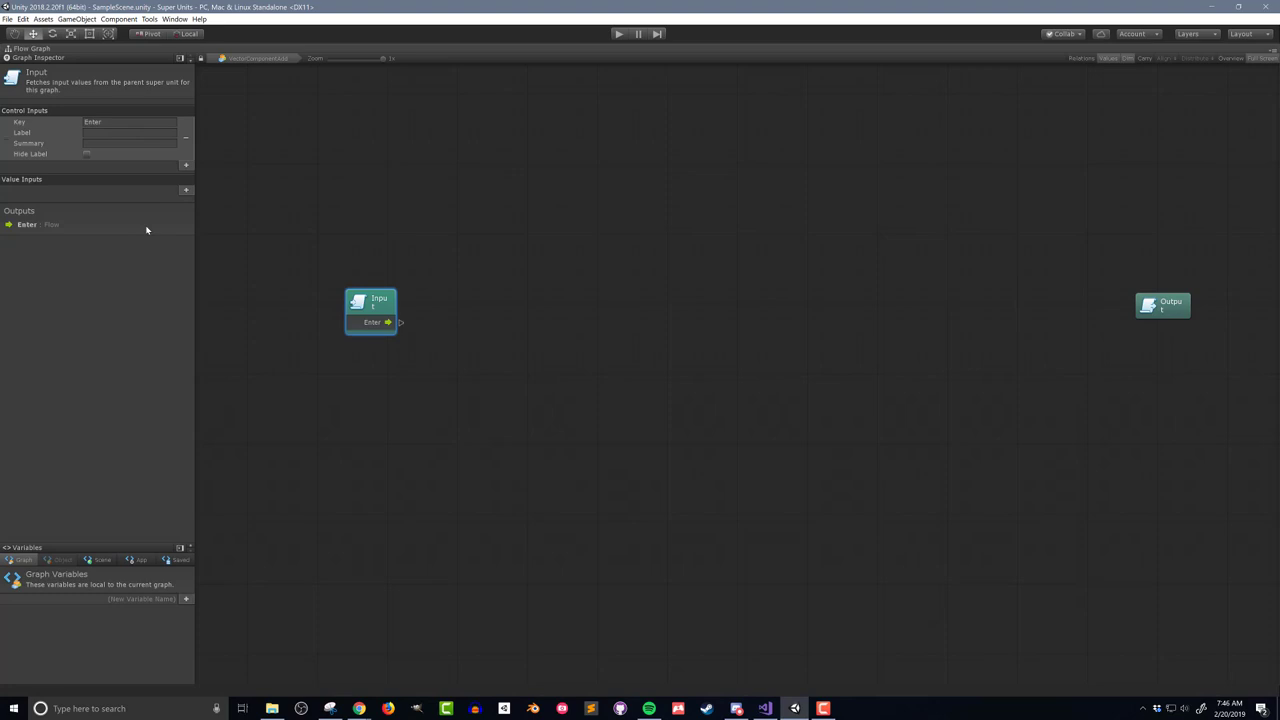
Step: Add a 'Vector 3 Input' value input and further value inputs to the Input unit
{"action": "left_click", "coordinate": [186, 190]}
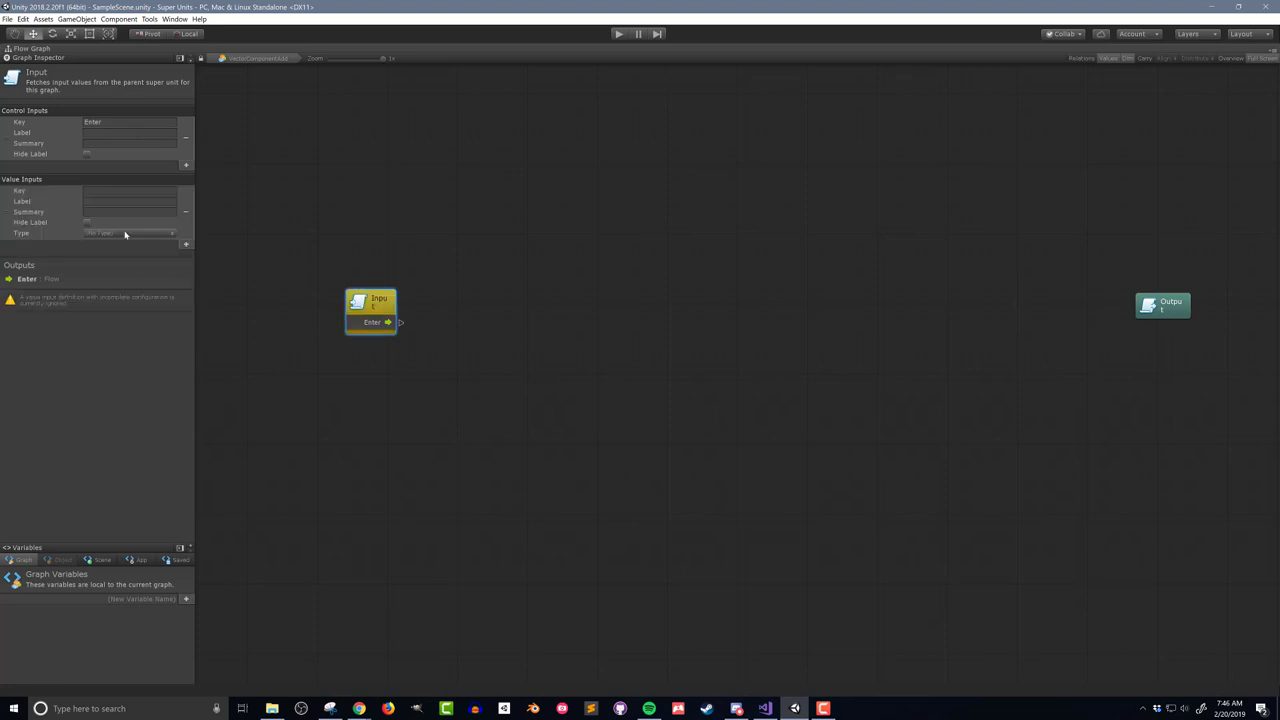
{"action": "type", "text": "Vector 3 Input"}
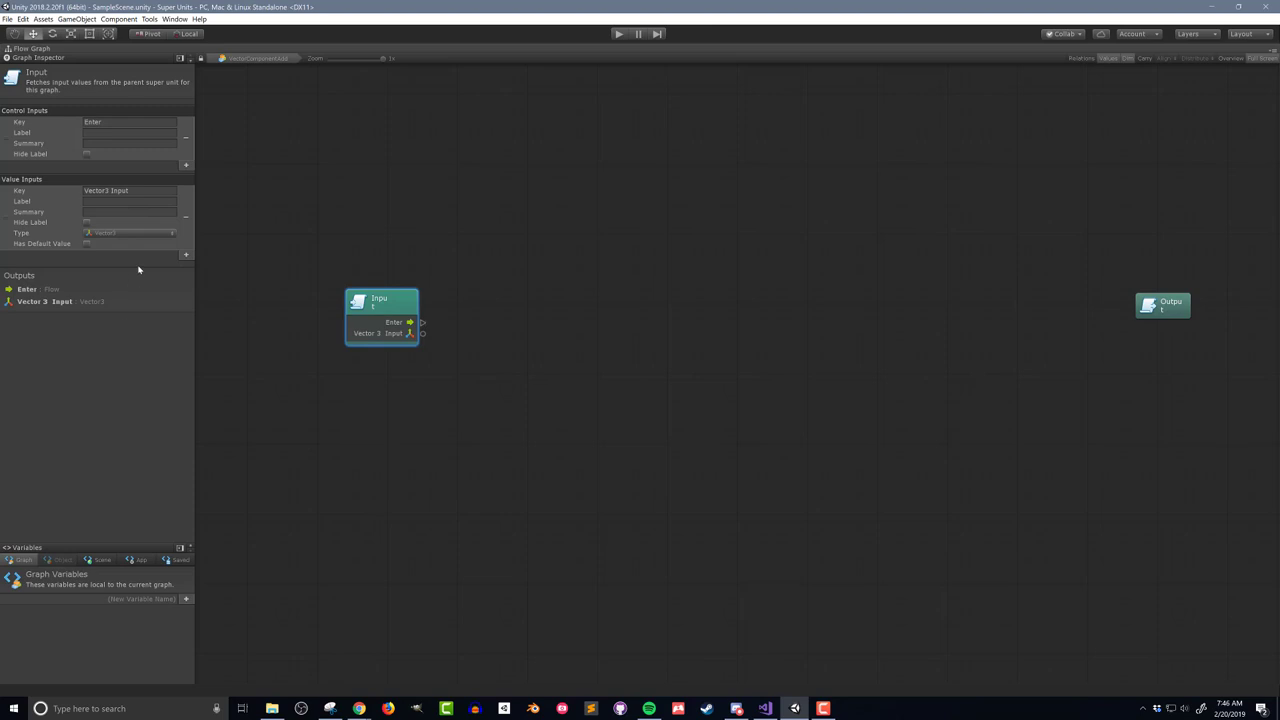
{"action": "left_click", "coordinate": [186, 254]}
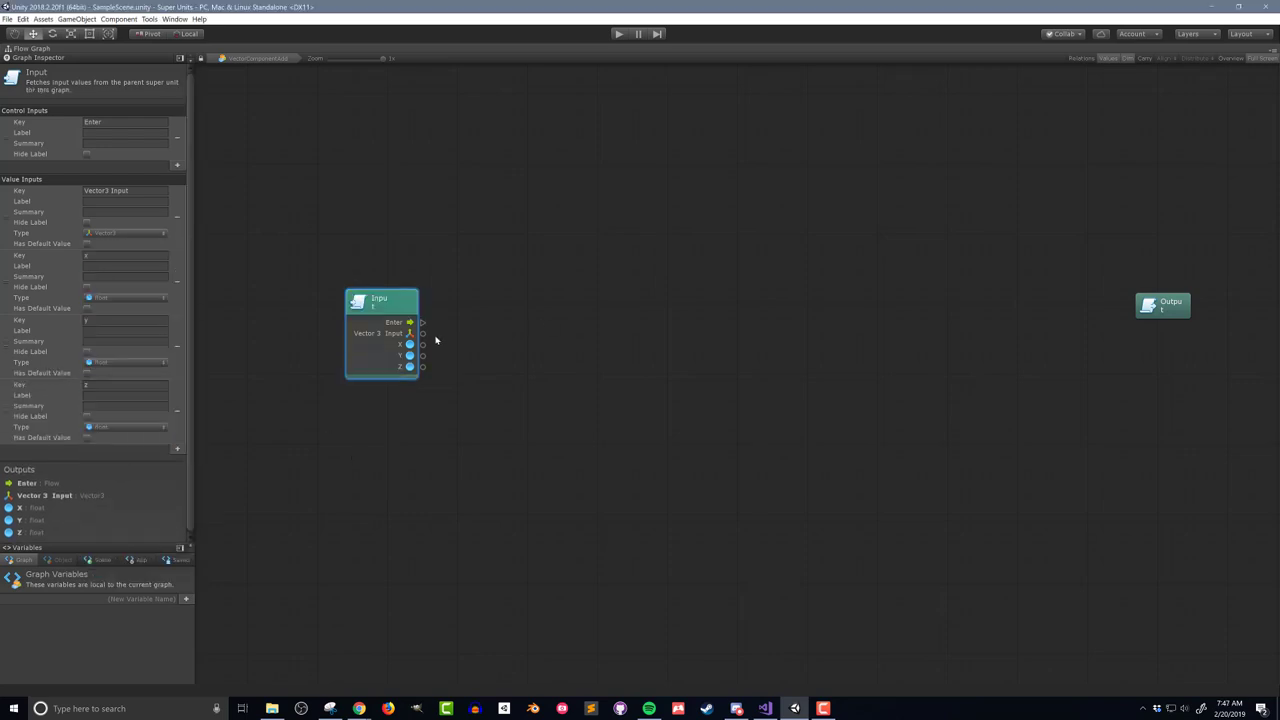
Step: Add x, y and z getters on the input vector, summing them with Add units
{"action": "left_click_drag", "start_coordinate": [422, 333], "coordinate": [530, 312]}
{"action": "type", "text": "add"}
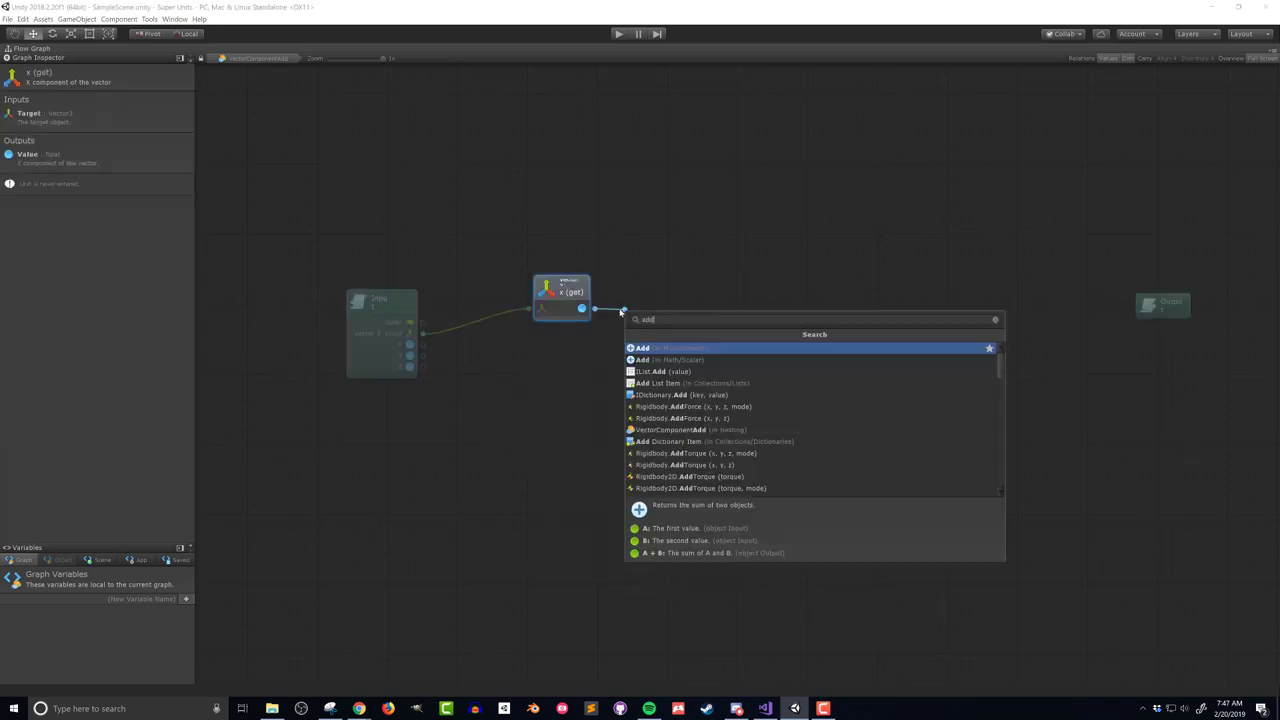
{"action": "left_click", "coordinate": [641, 347]}
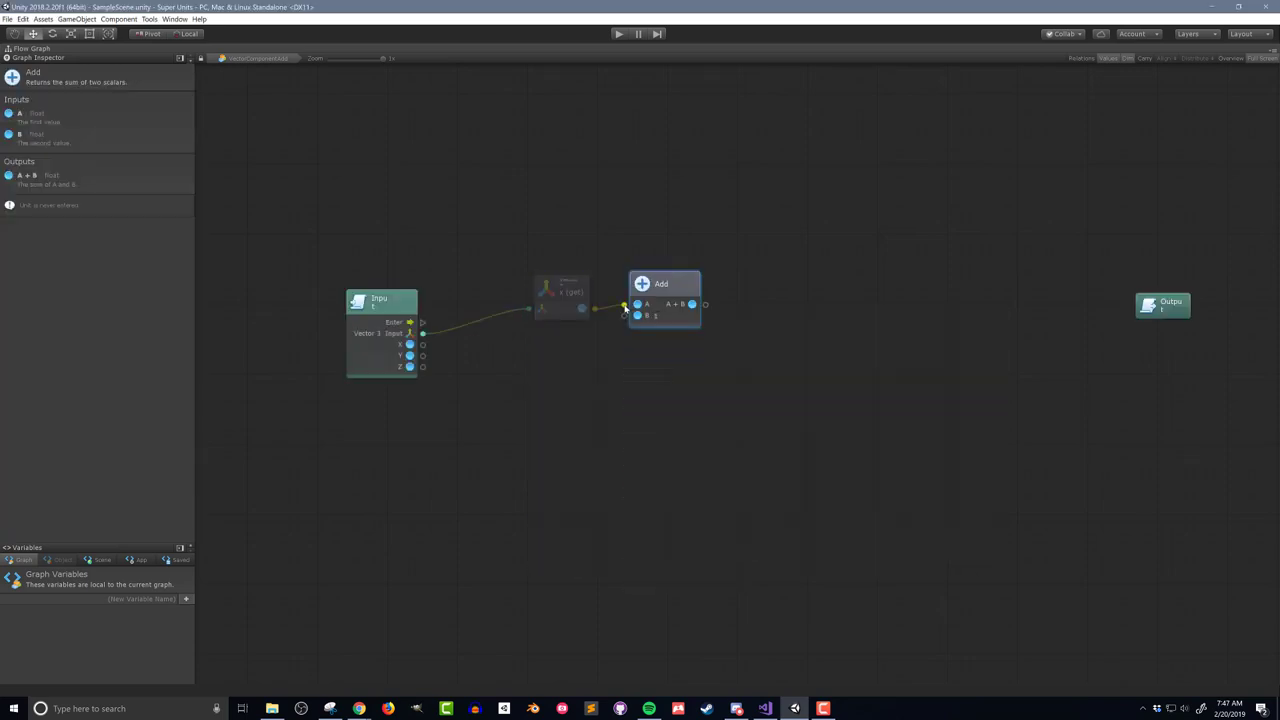
{"action": "left_click_drag", "start_coordinate": [421, 356], "coordinate": [543, 359]}
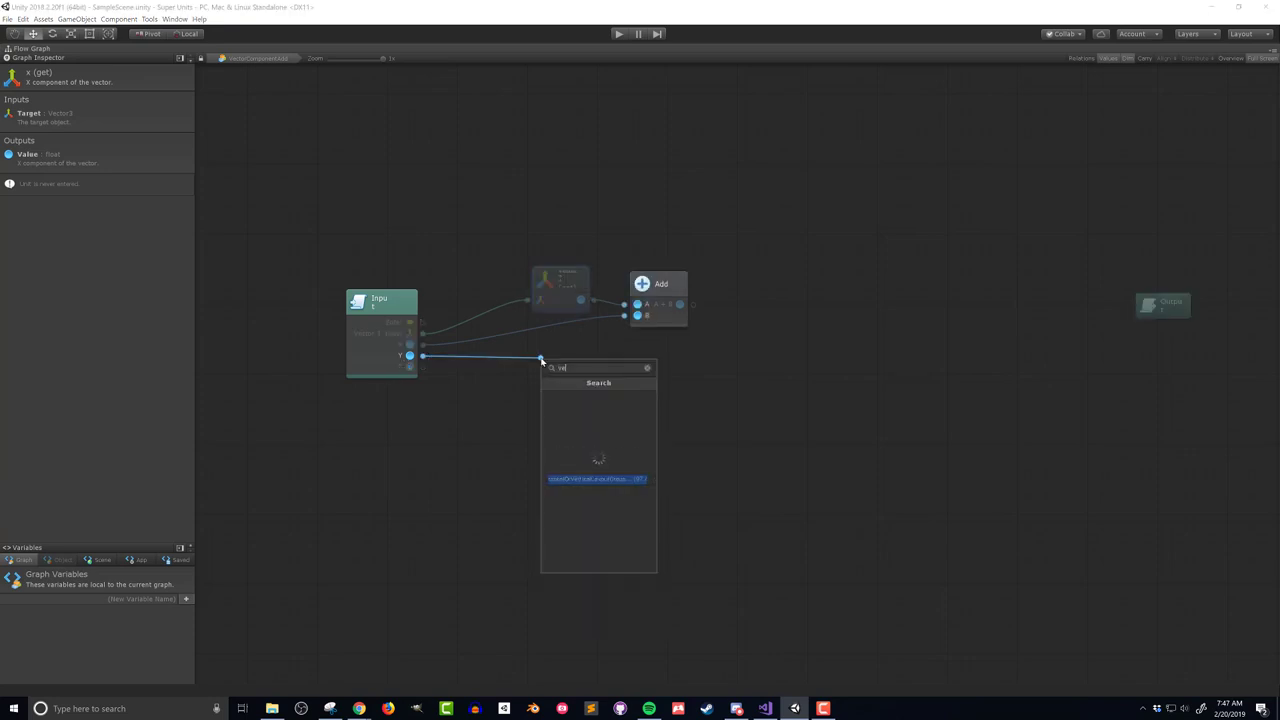
{"action": "type", "text": "vector y"}
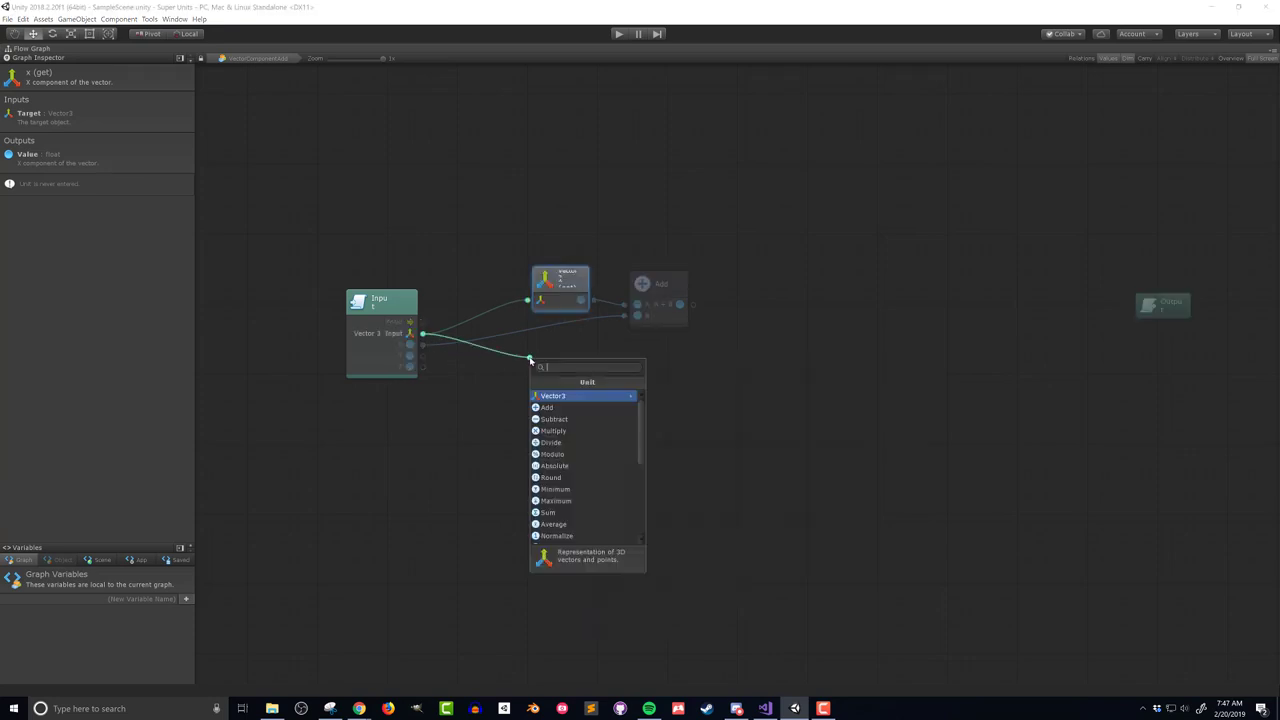
{"action": "left_click", "coordinate": [546, 407]}
{"action": "type", "text": "vec"}
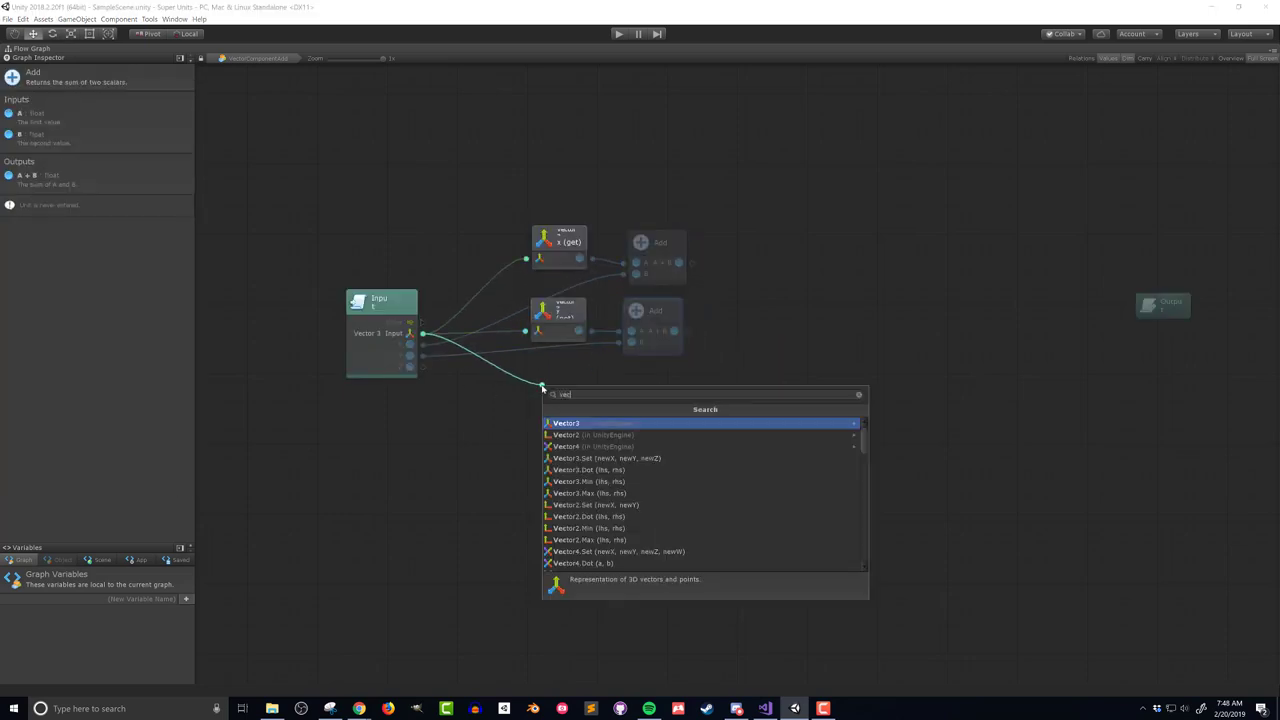
{"action": "left_click", "coordinate": [559, 423]}
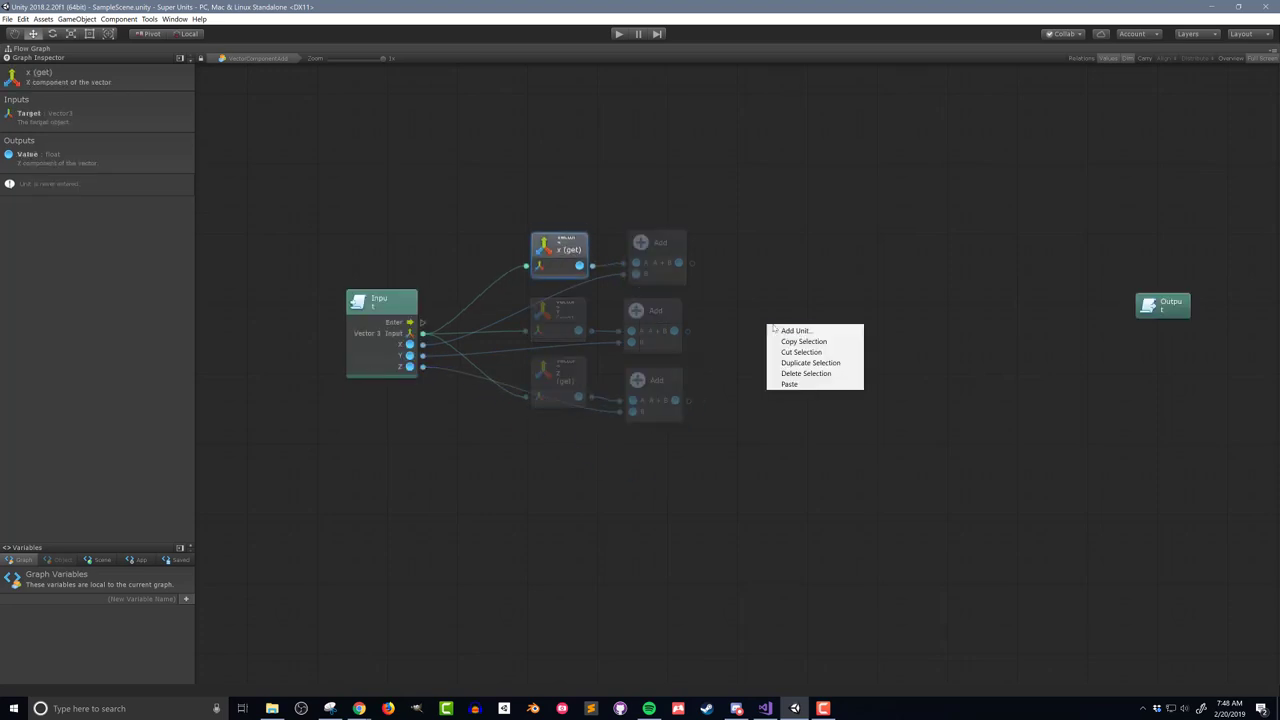
Step: Add a new Vector3 (x, y, z) unit and inspect its ports
{"action": "left_click", "coordinate": [788, 330]}
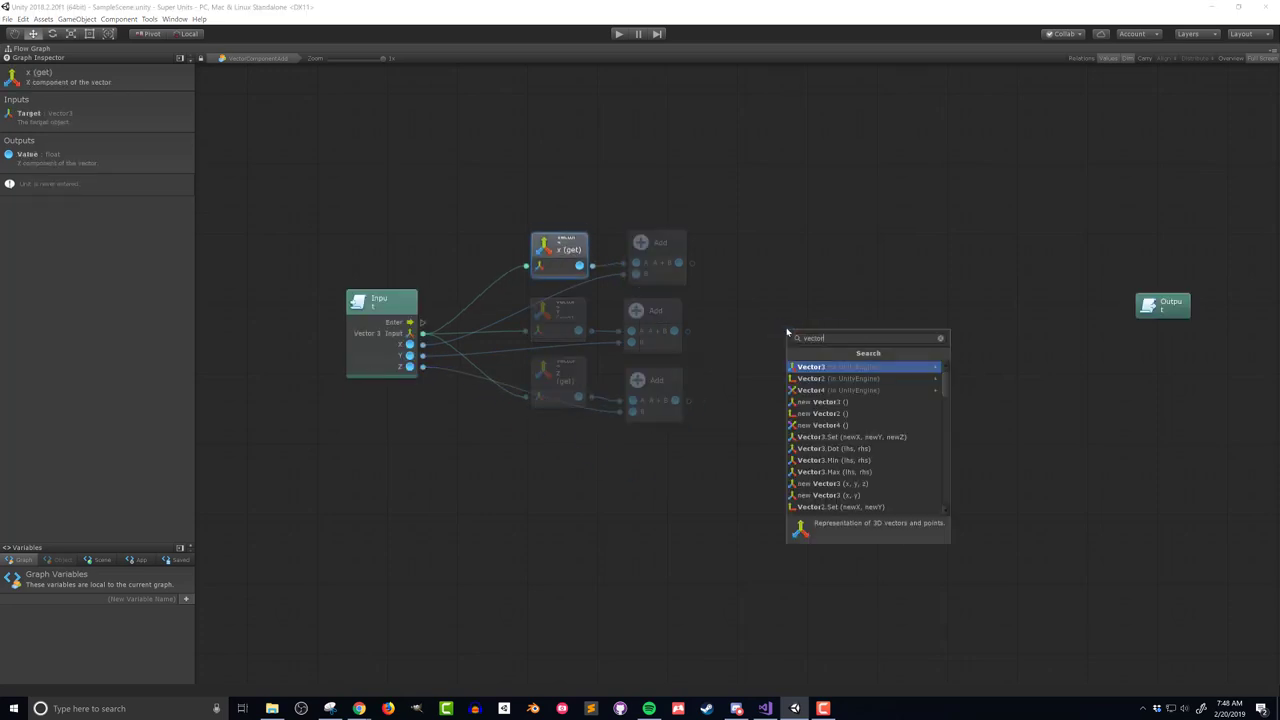
{"action": "left_click", "coordinate": [810, 366]}
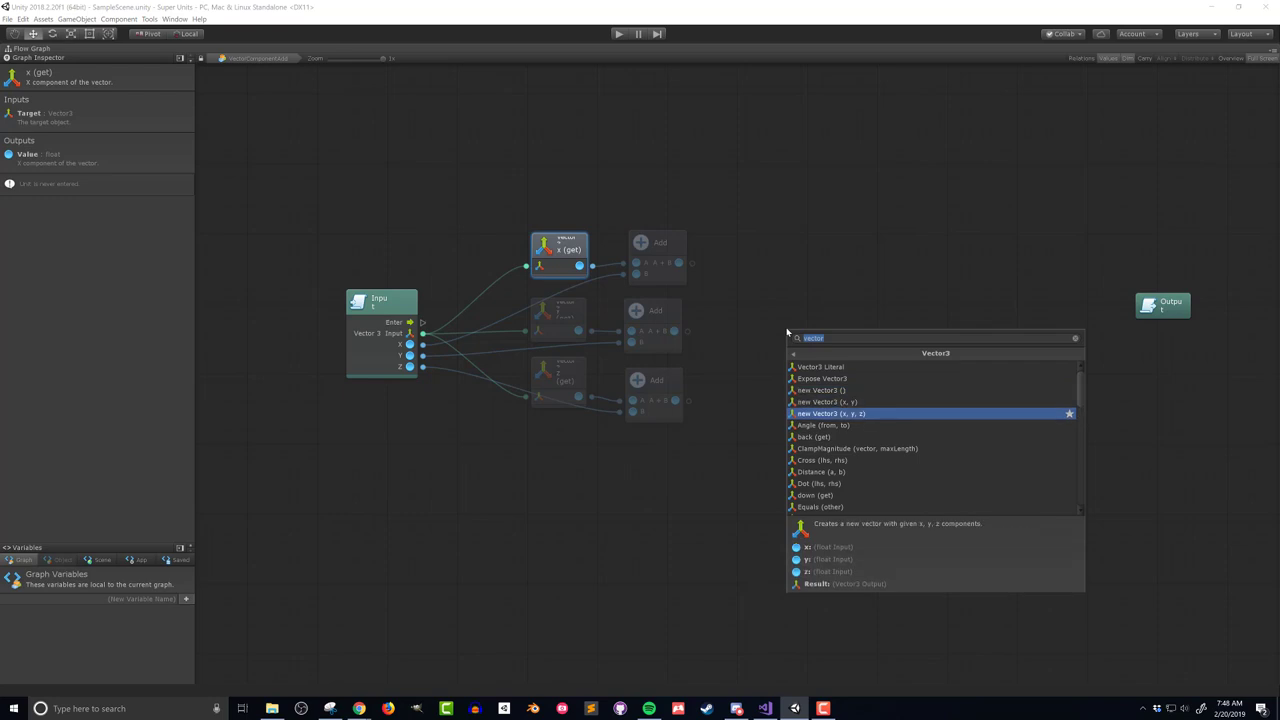
{"action": "left_click", "coordinate": [829, 413]}
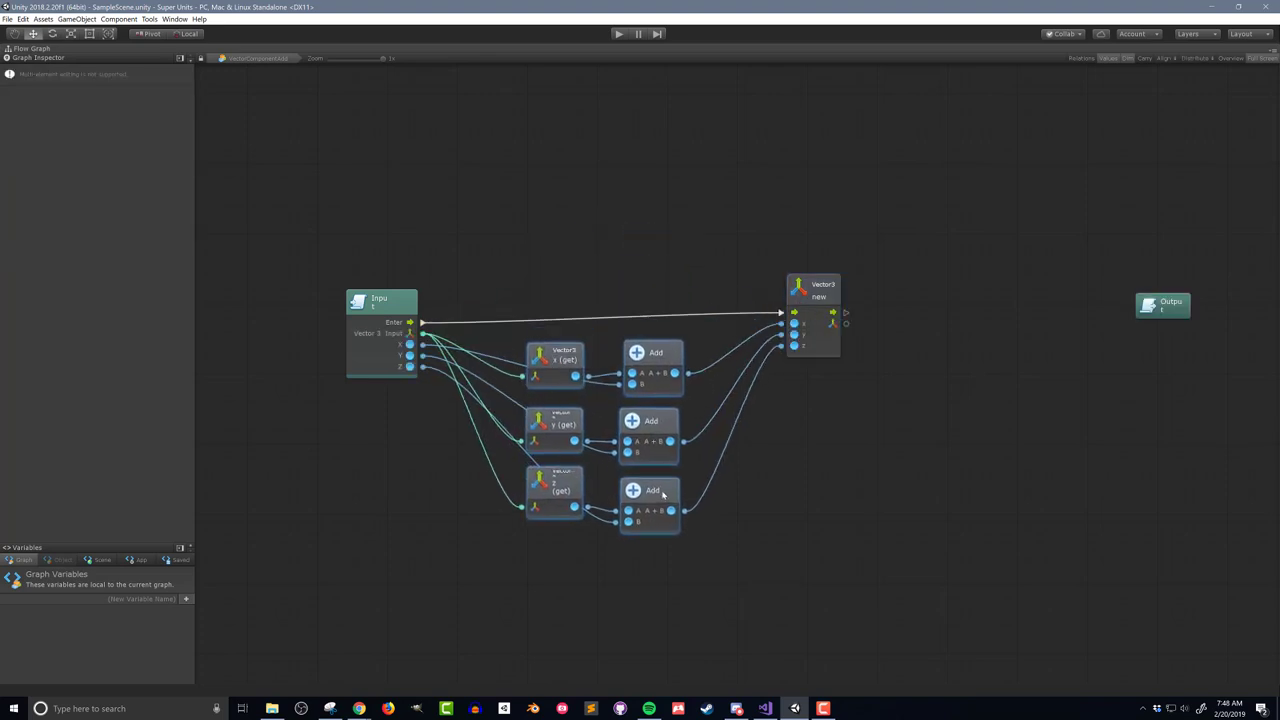
{"action": "left_click", "coordinate": [810, 295]}
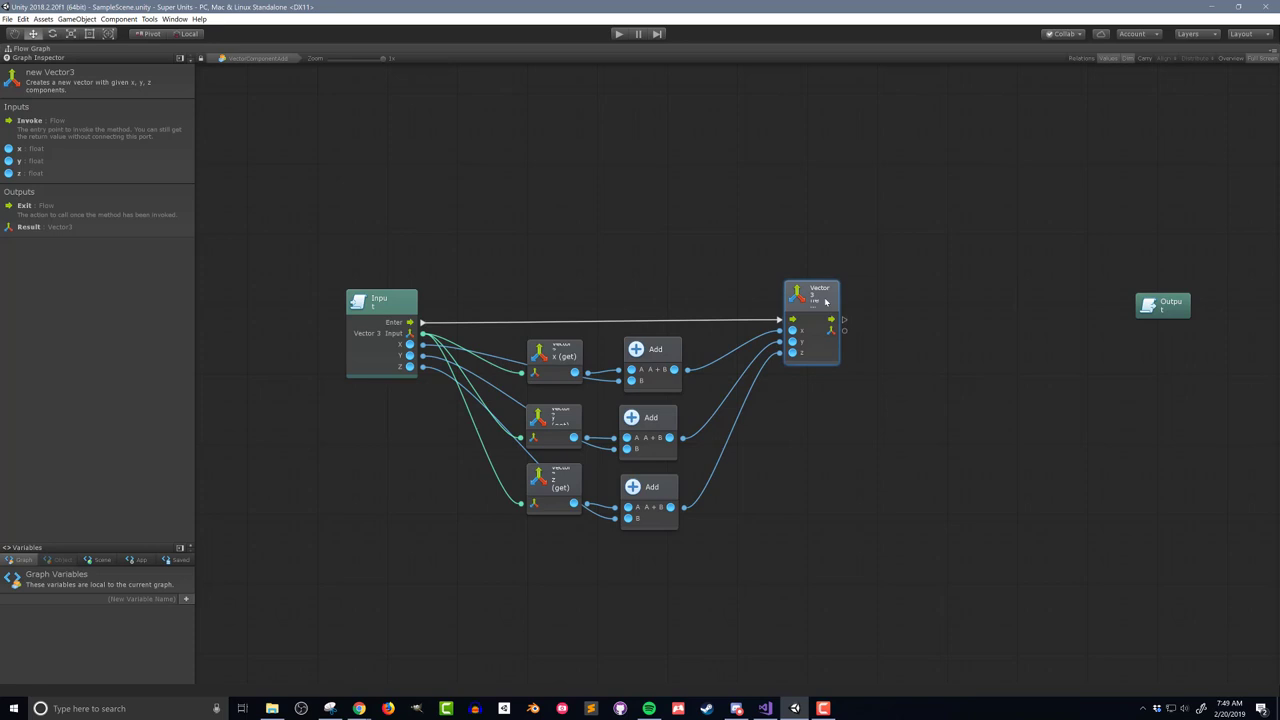
{"action": "mouse_move", "coordinate": [1091, 331]}
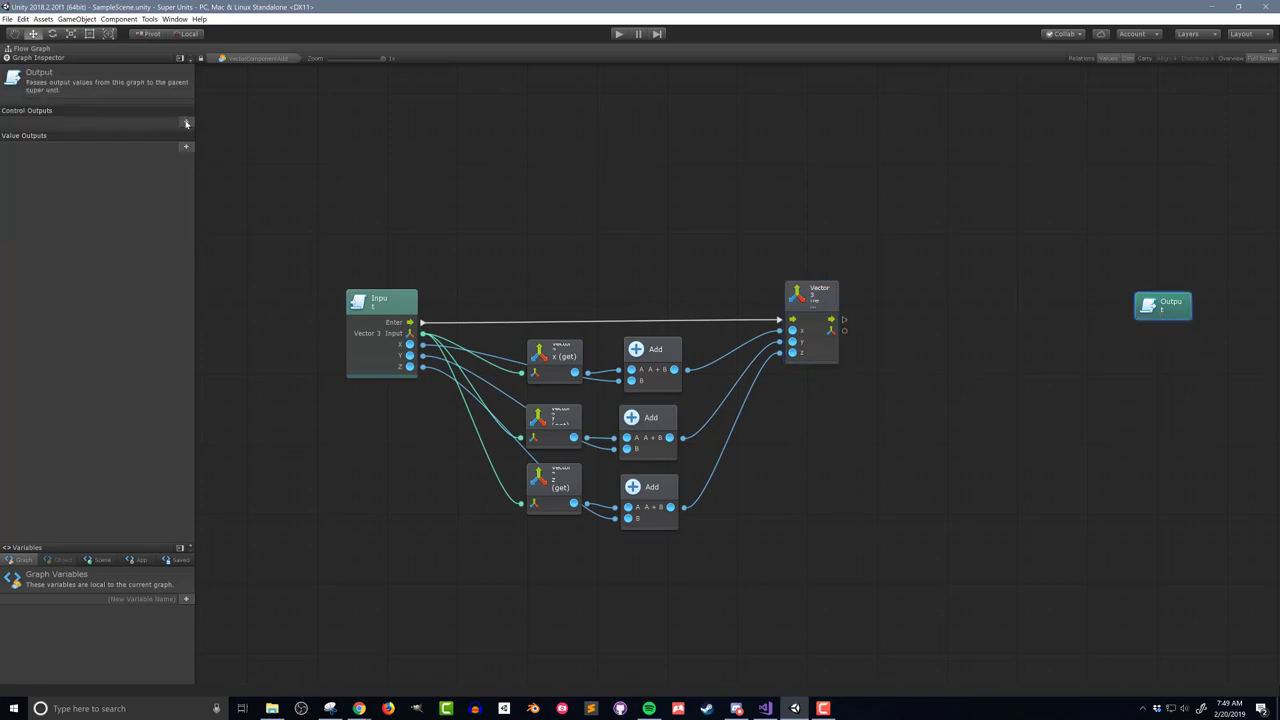
Step: Give the Output unit an Exit control output and a Vector3 Output value, beside the new Vector3
{"action": "left_click", "coordinate": [185, 123]}
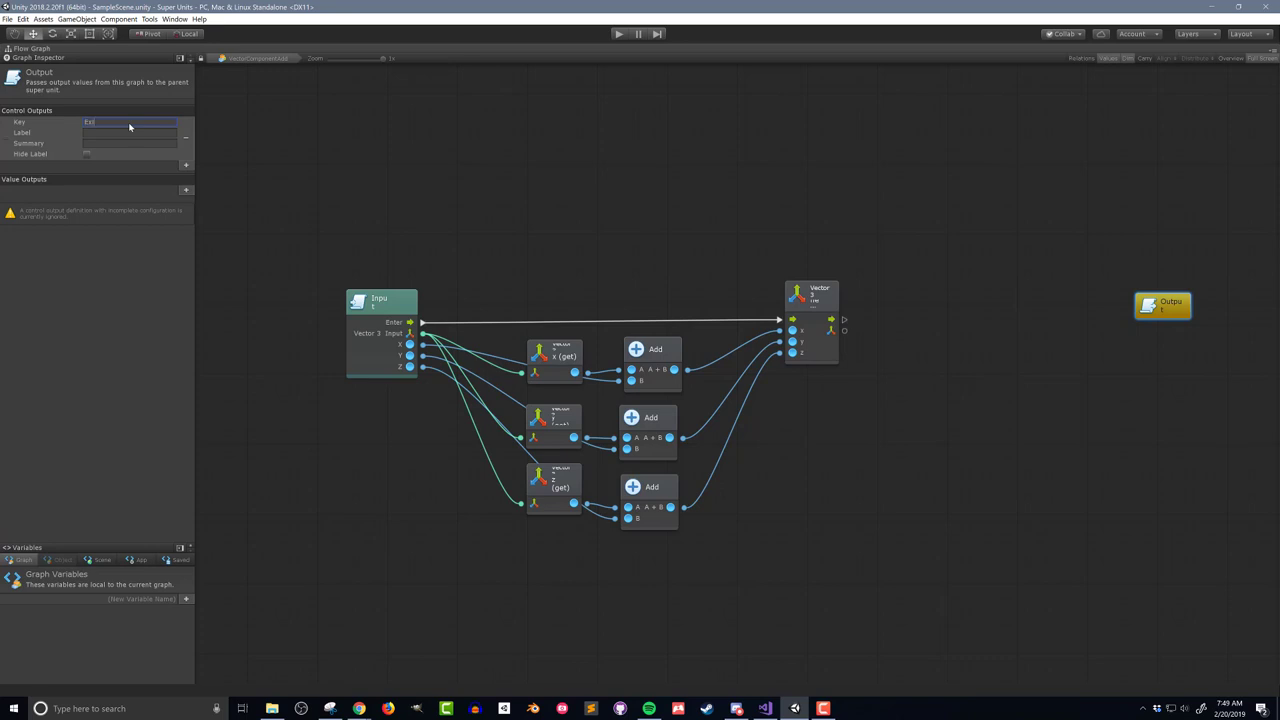
{"action": "left_click", "coordinate": [185, 191]}
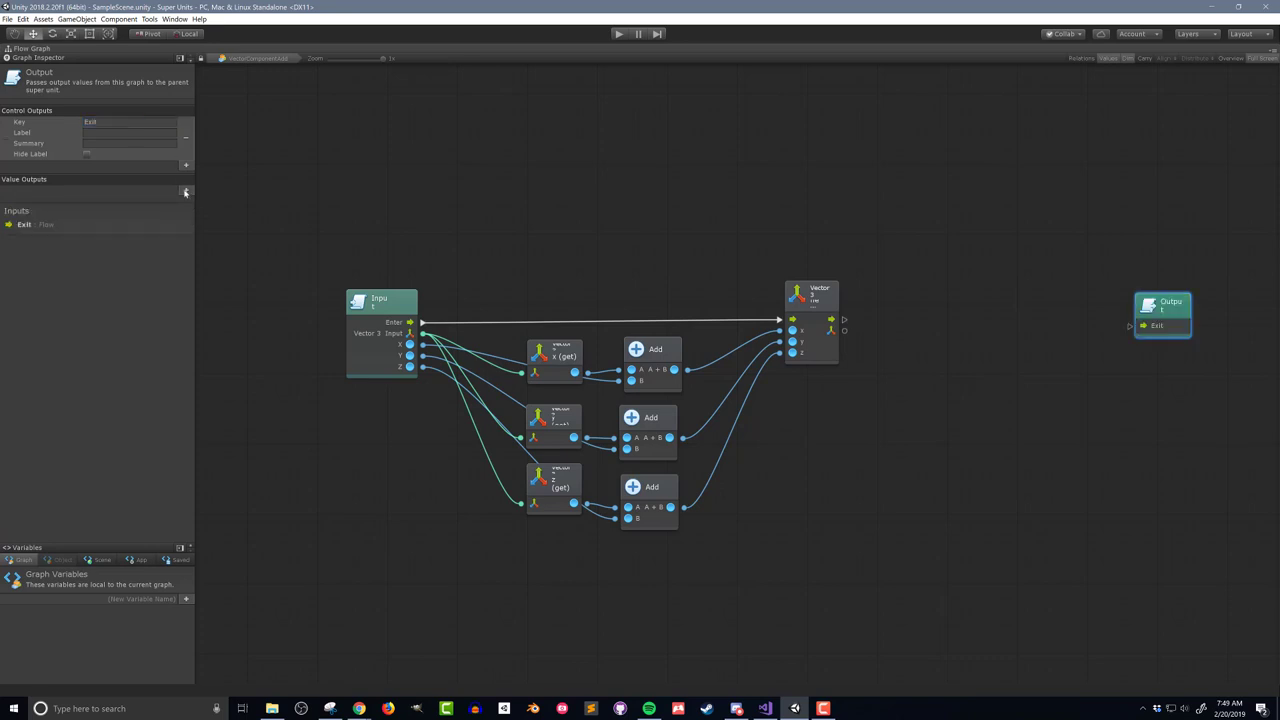
{"action": "left_click", "coordinate": [185, 191]}
{"action": "type", "text": "Vector3 Output"}
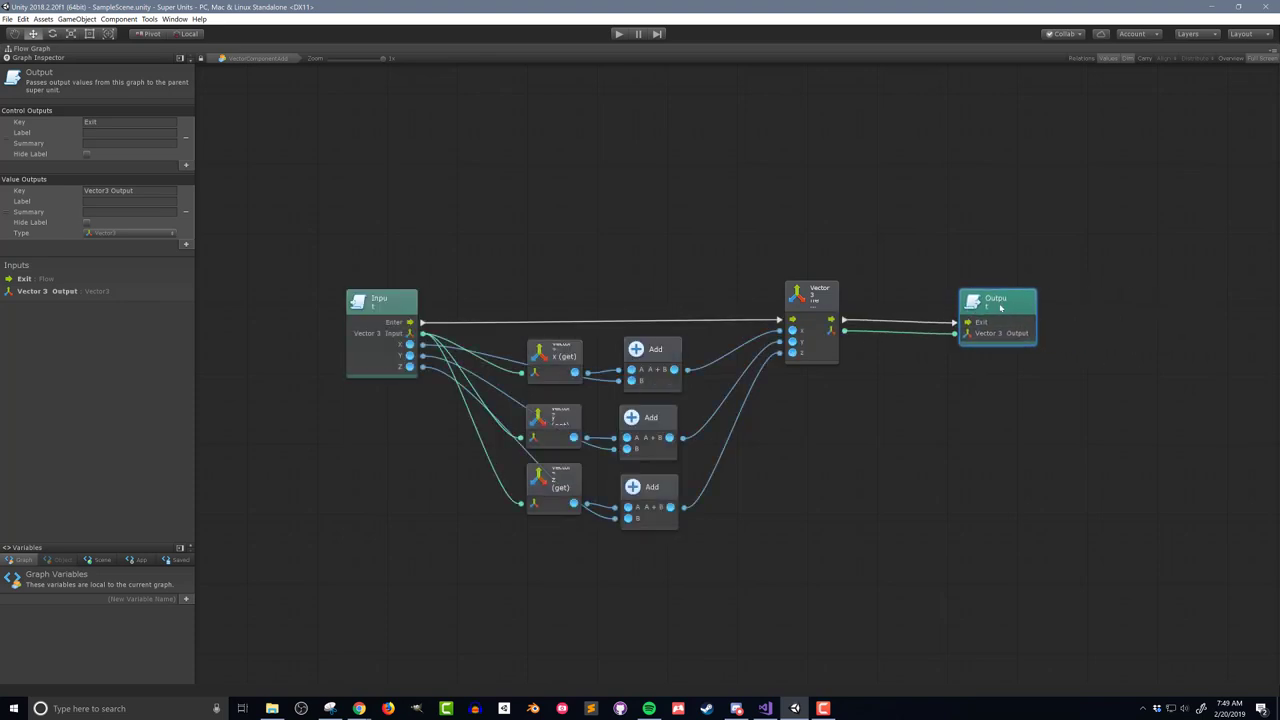
{"action": "left_click_drag", "start_coordinate": [1000, 305], "coordinate": [972, 300]}
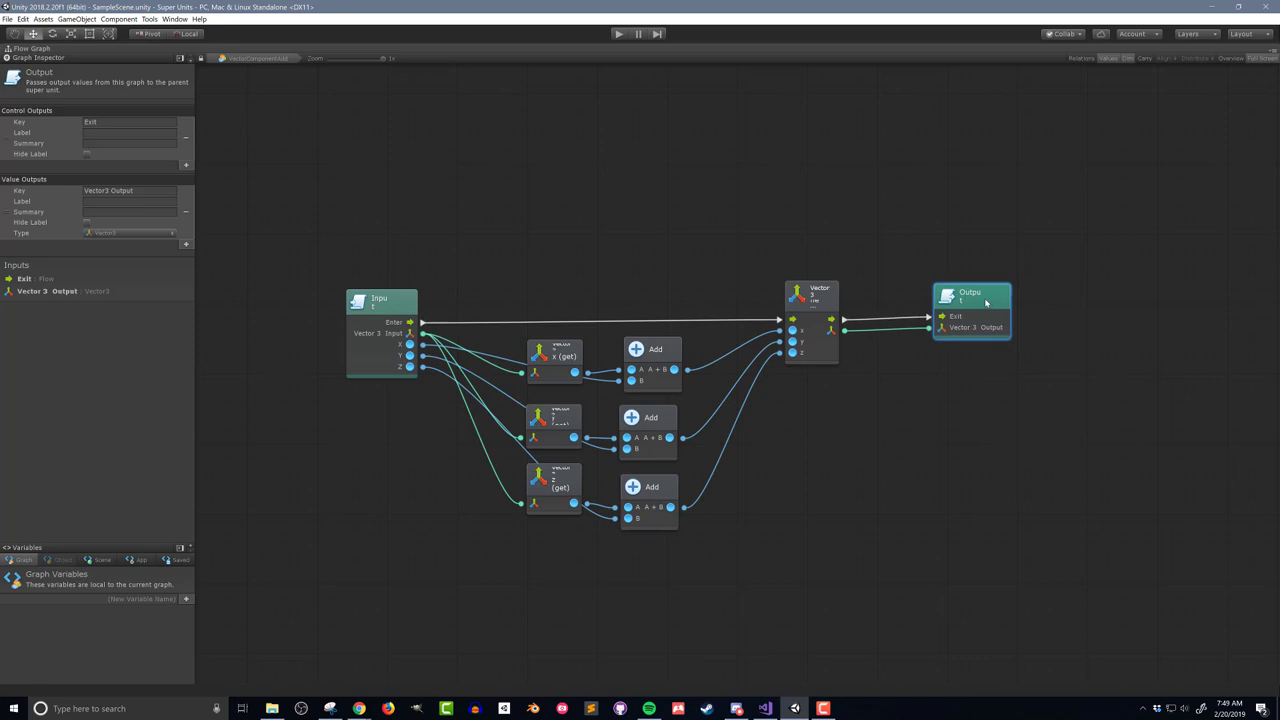
{"action": "mouse_move", "coordinate": [570, 330]}
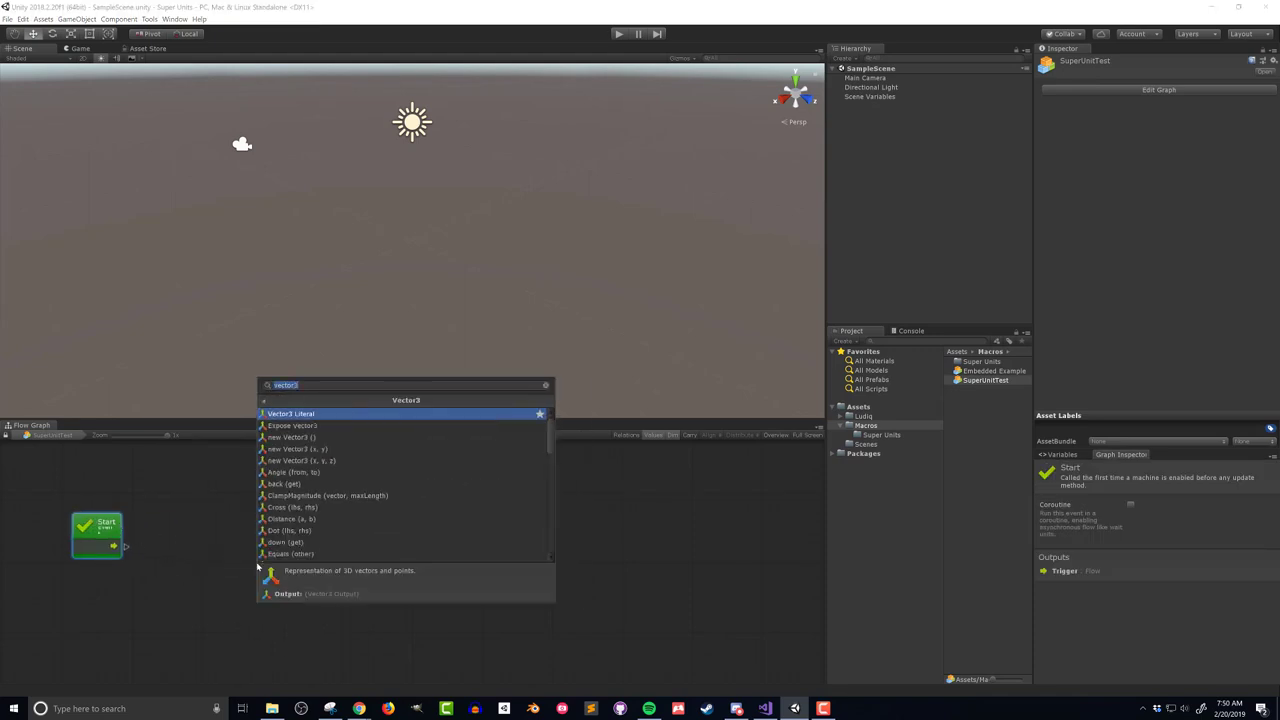
Step: Add a Vector3 literal (1, 2, 3) and a float literal to SuperUnitTest
{"action": "left_click", "coordinate": [290, 413]}
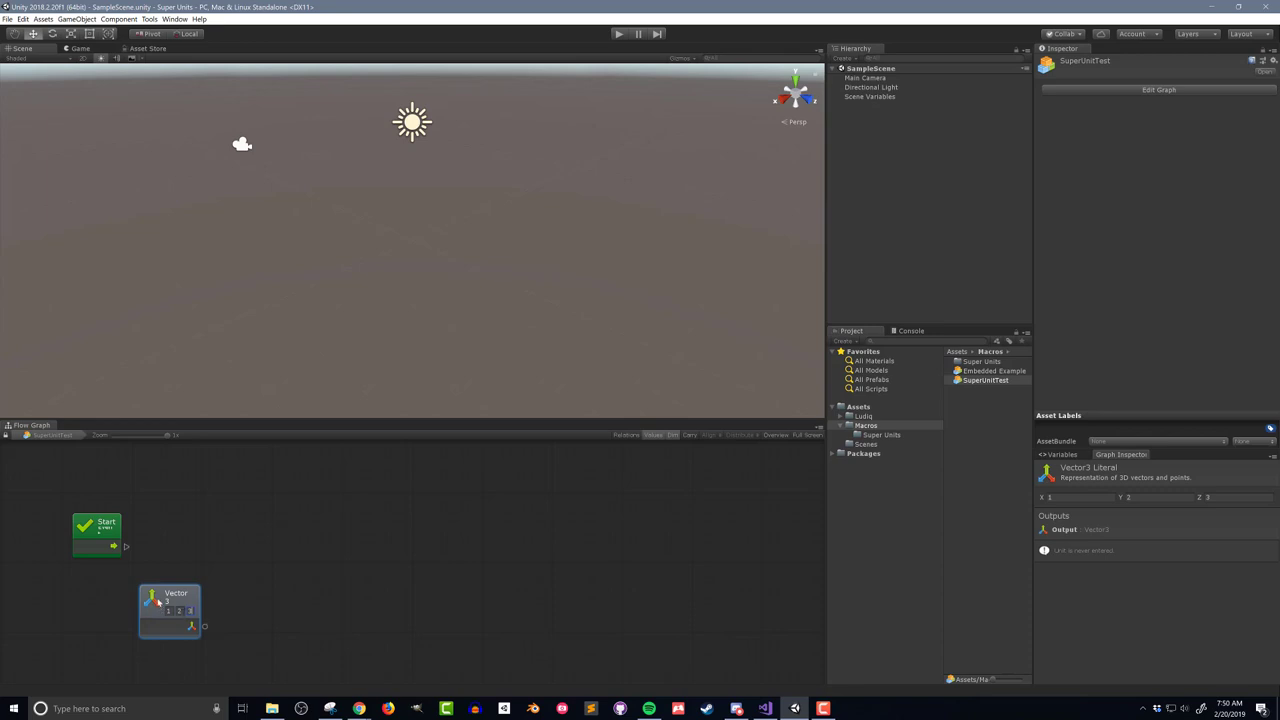
{"action": "mouse_move", "coordinate": [924, 426]}
{"action": "type", "text": "float liter"}
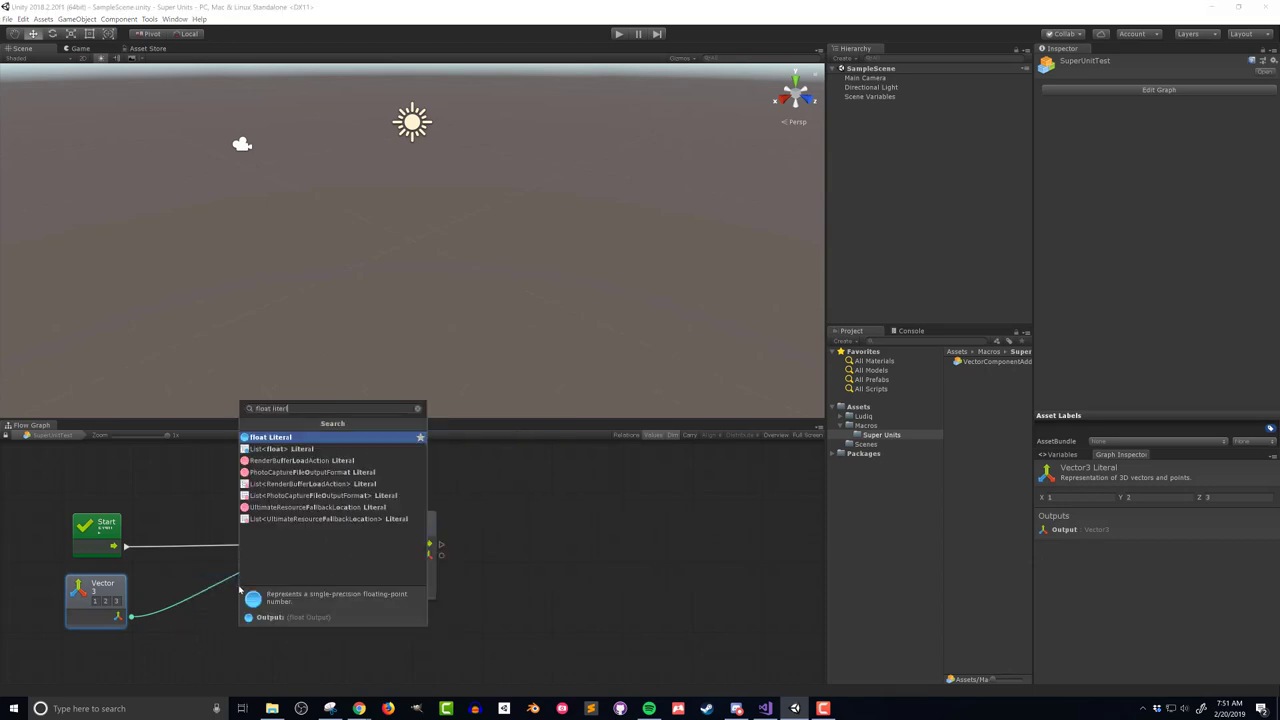
{"action": "left_click", "coordinate": [269, 437]}
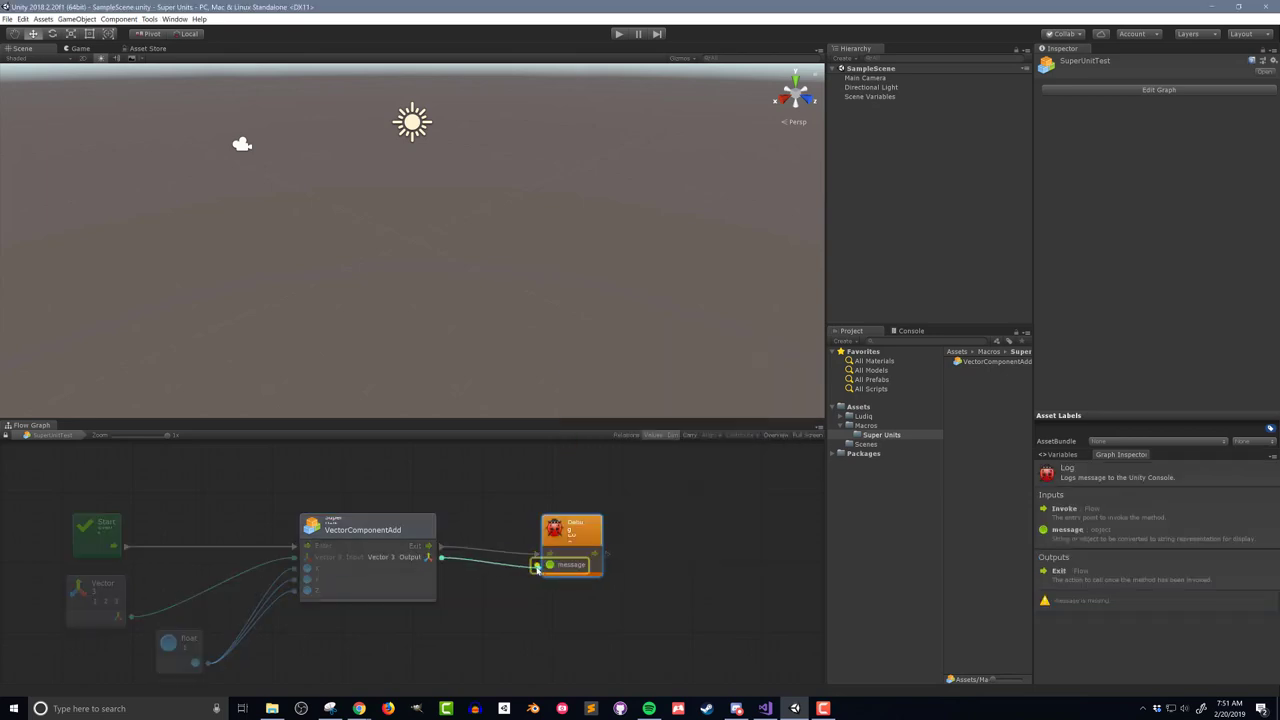
Step: Feed the macro's vector result into the Debug Log message
{"action": "left_click", "coordinate": [619, 32]}
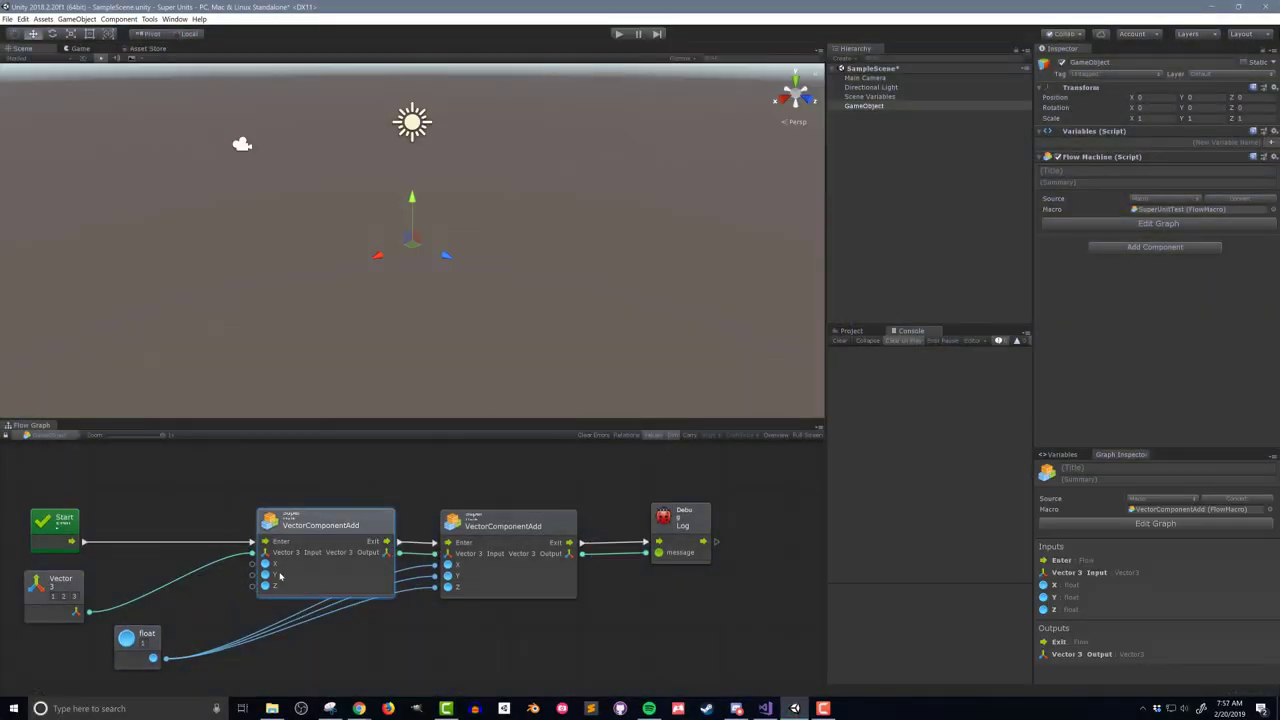
Step: Run the test, stop on the missing-input error, and enable default values for the macro's inputs
{"action": "left_click", "coordinate": [620, 33]}
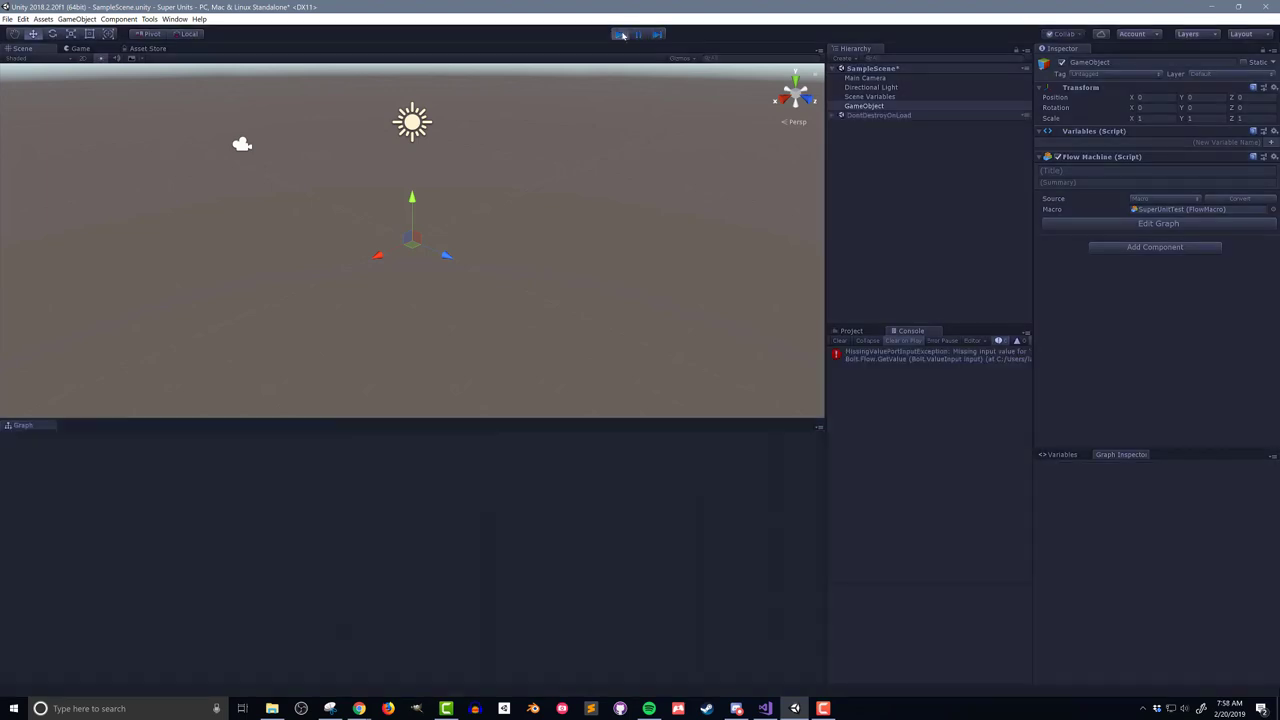
{"action": "left_click", "coordinate": [623, 33]}
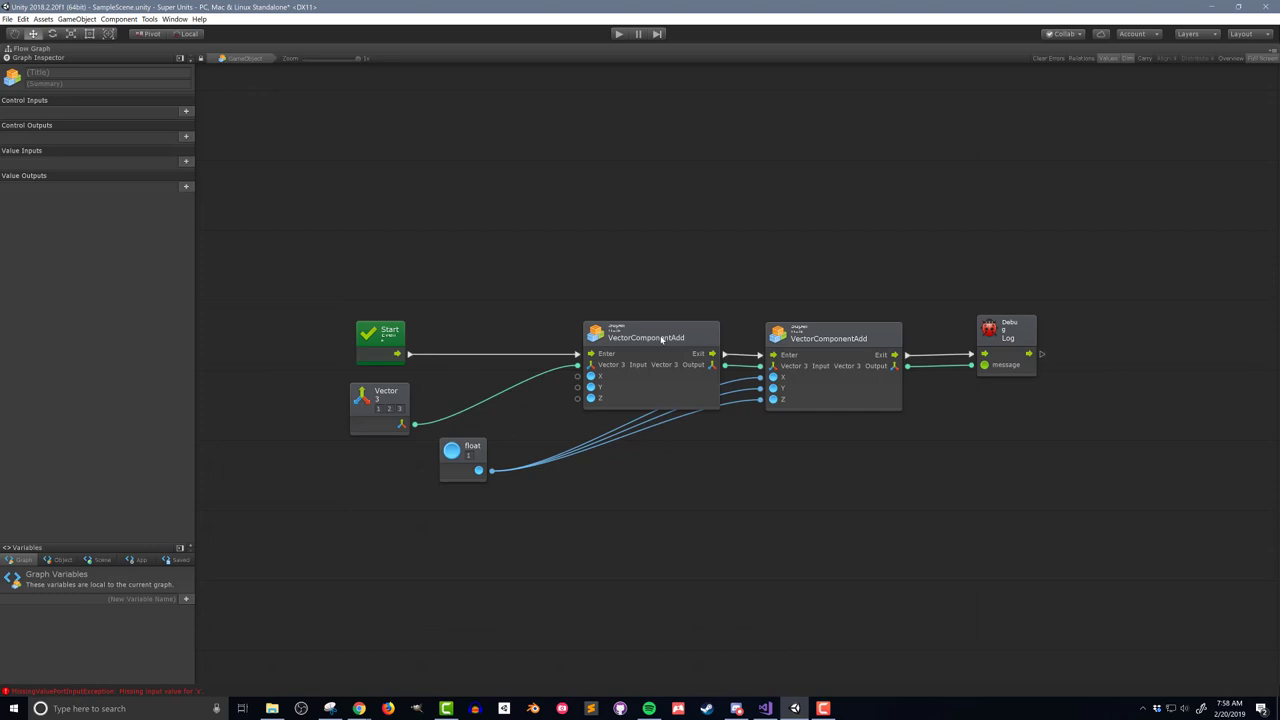
{"action": "double_click", "coordinate": [648, 337]}
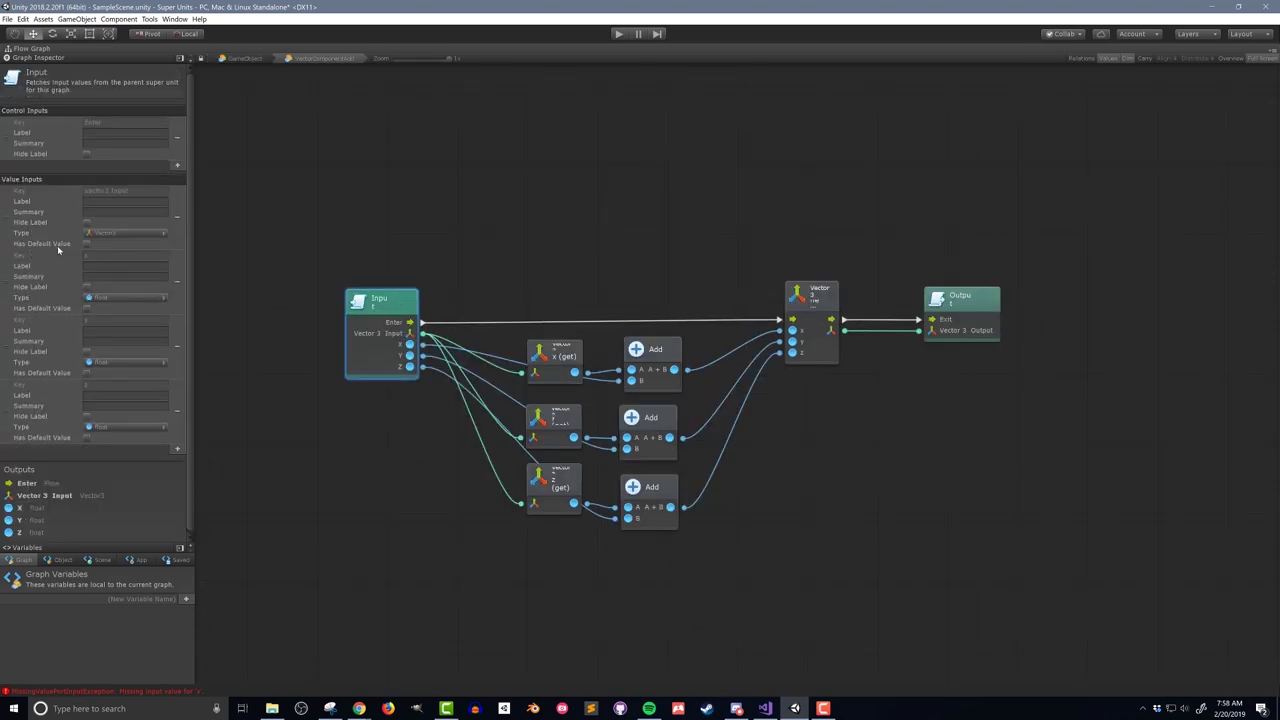
{"action": "left_click", "coordinate": [88, 243]}
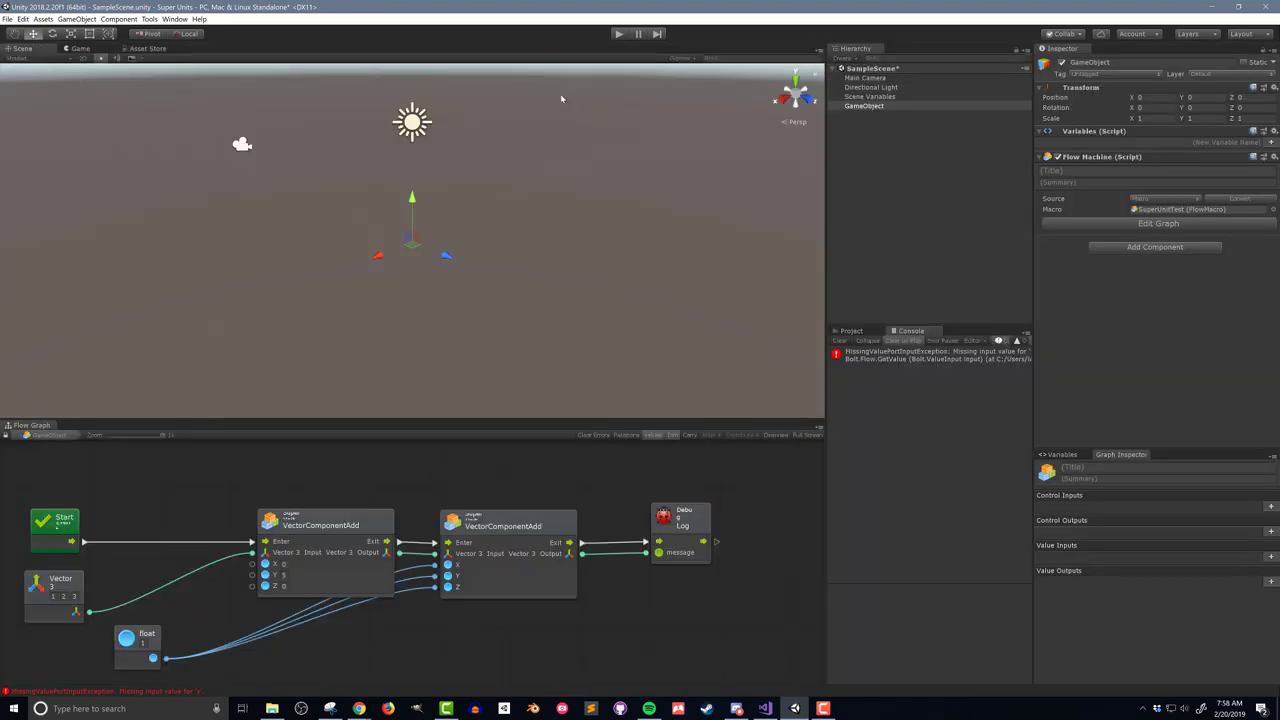
Step: Play the scene again and confirm the console logs (2.0, 8.0, 4.0)
{"action": "left_click", "coordinate": [619, 33]}
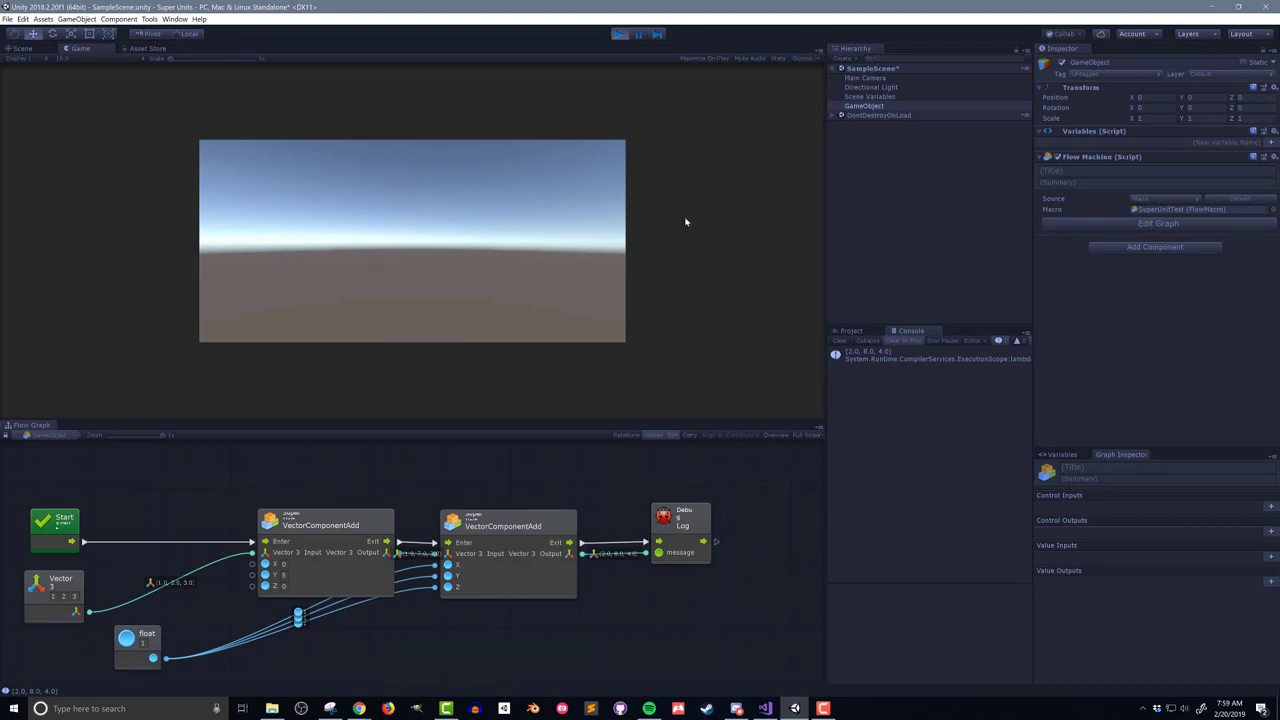
{"action": "mouse_move", "coordinate": [655, 151]}
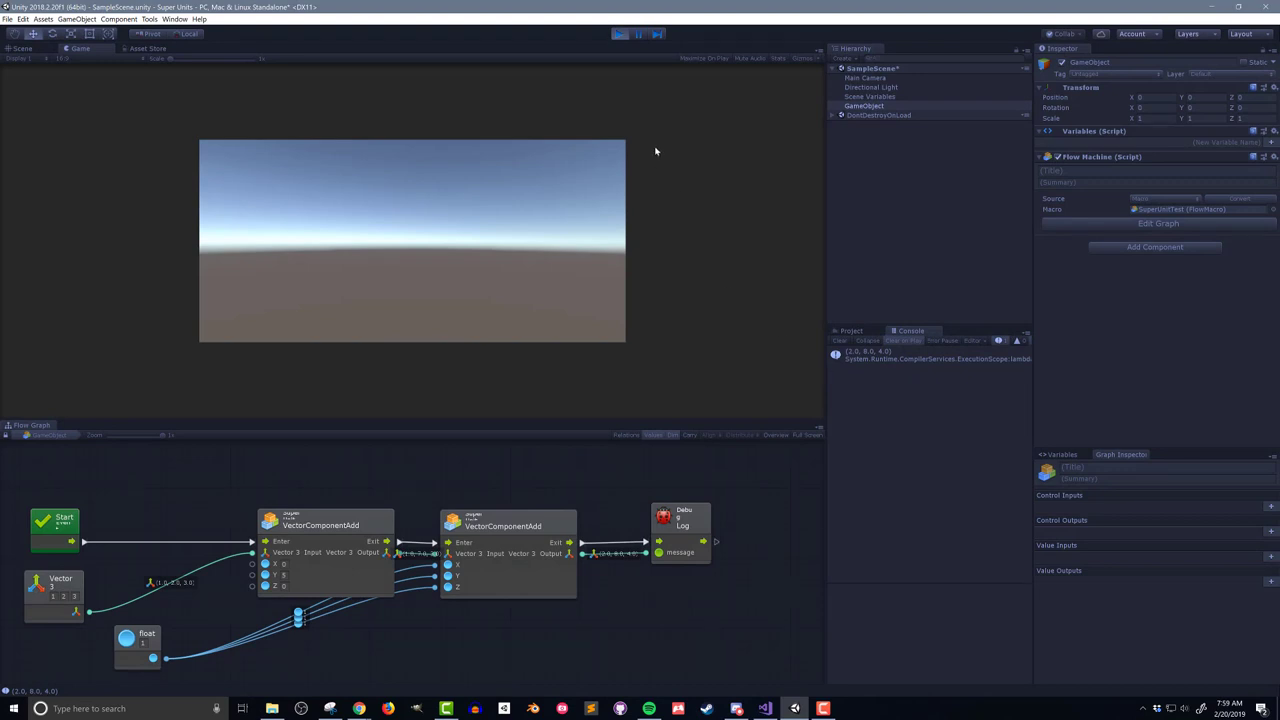